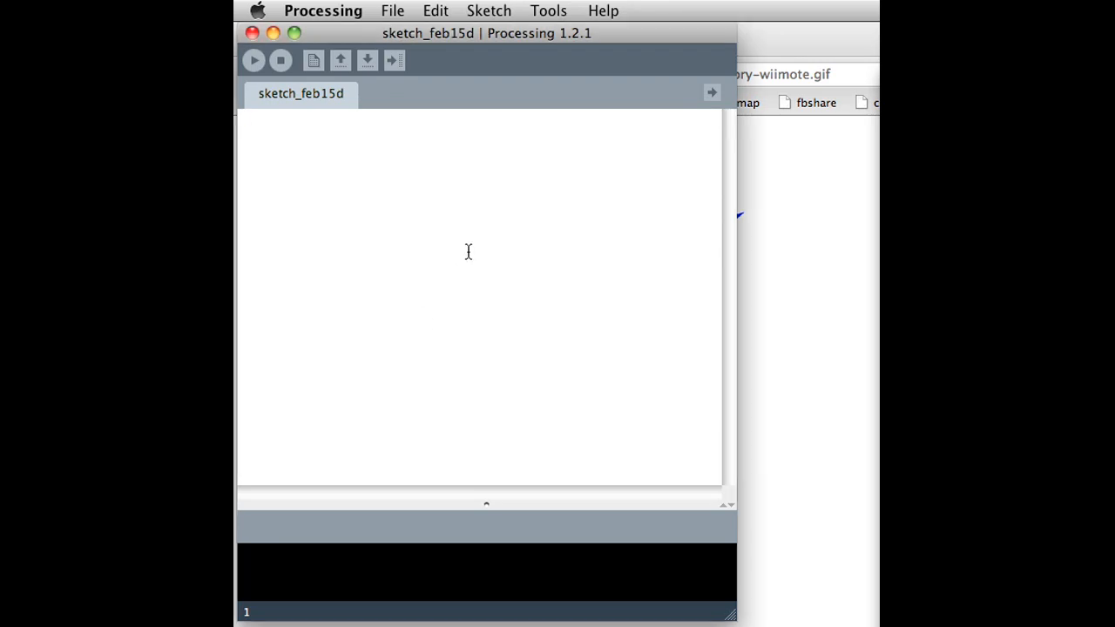
{"action": "mouse_move", "coordinate": [486, 32]}
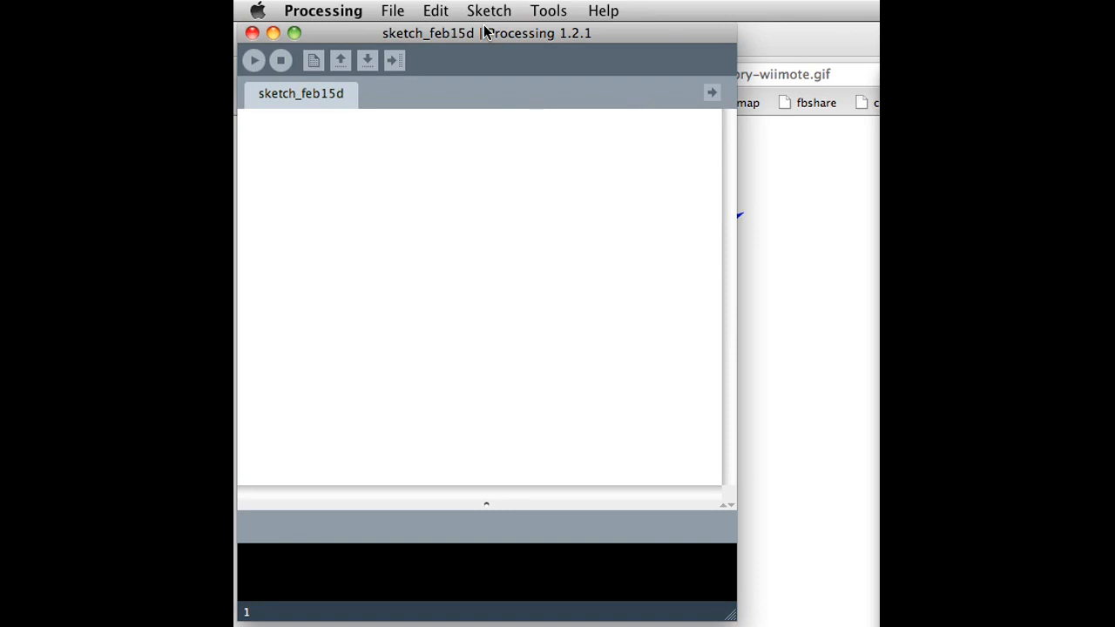
- Add an import of the contributed promidi library to the top of the sketch
{"action": "left_click", "coordinate": [488, 10]}
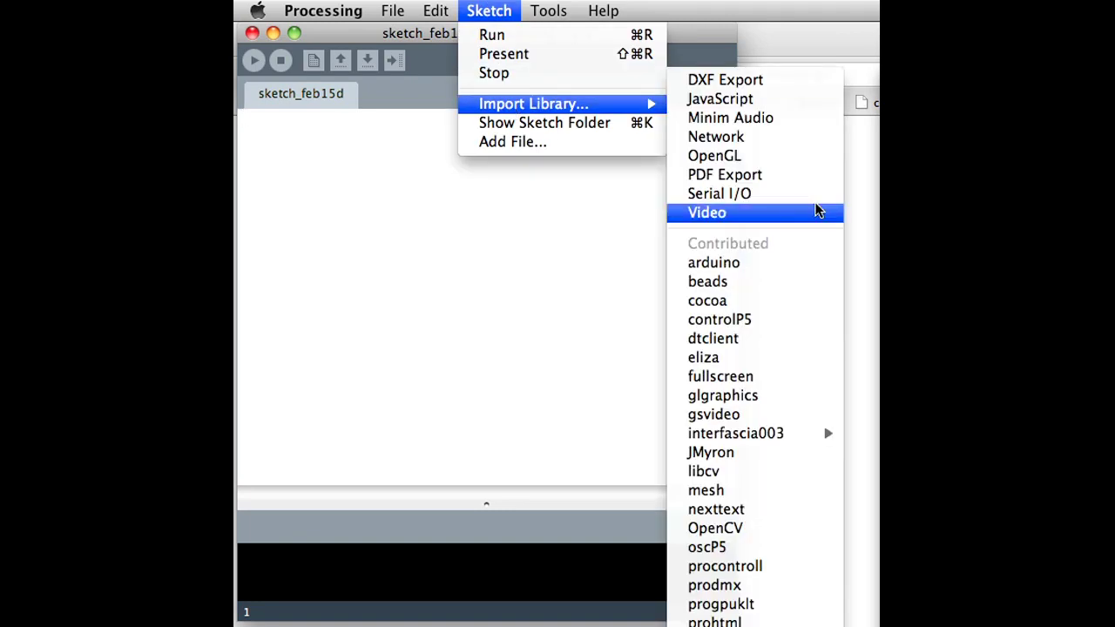
{"action": "mouse_move", "coordinate": [714, 620]}
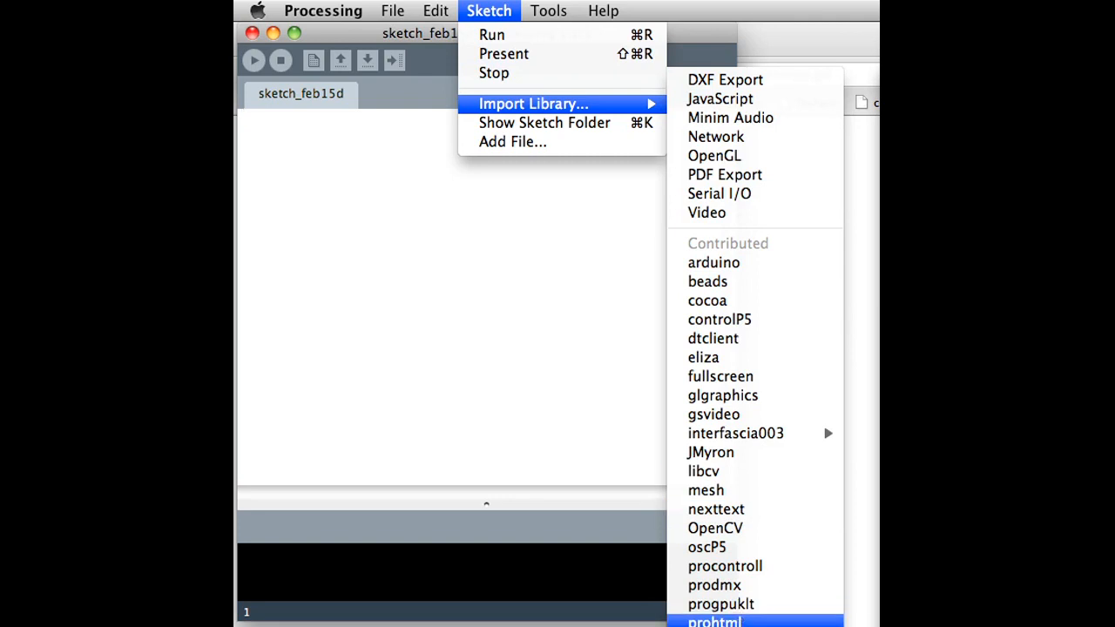
{"action": "left_click", "coordinate": [713, 621]}
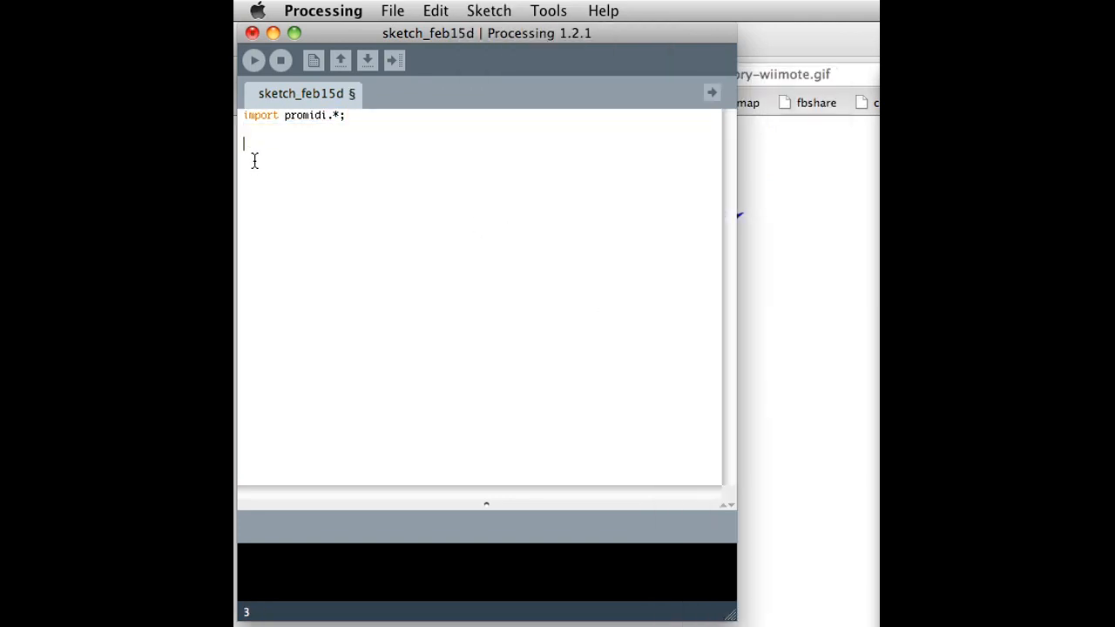
- Declare a MidiIO midiIO field and assign MidiIO.getInstance(this) inside setup()
{"action": "type", "text": "Midi"}
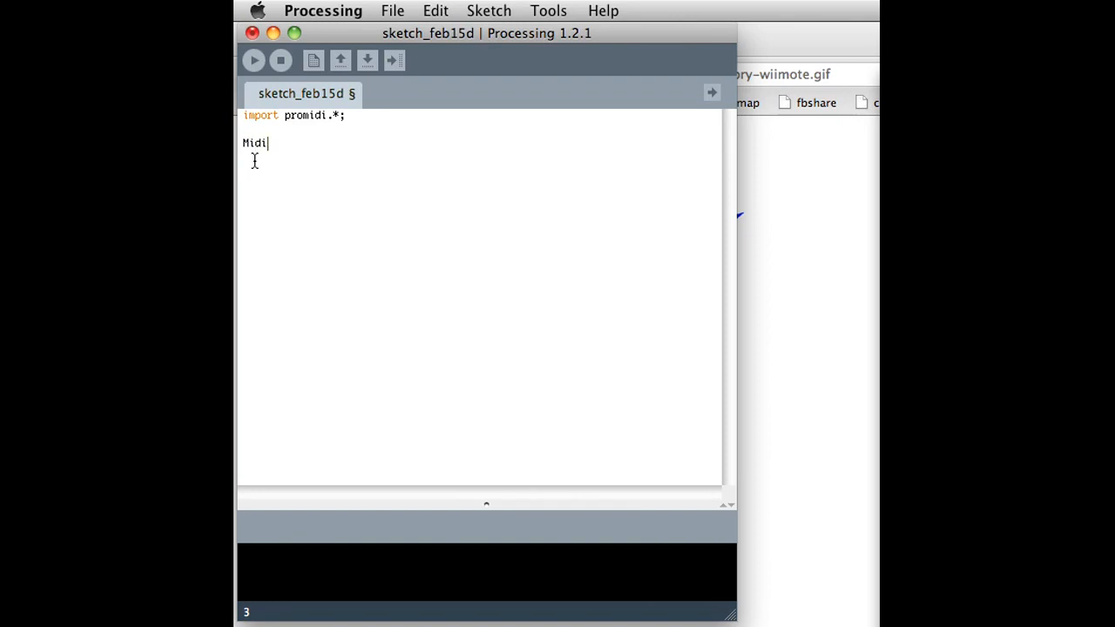
{"action": "type", "text": "IO midi"}
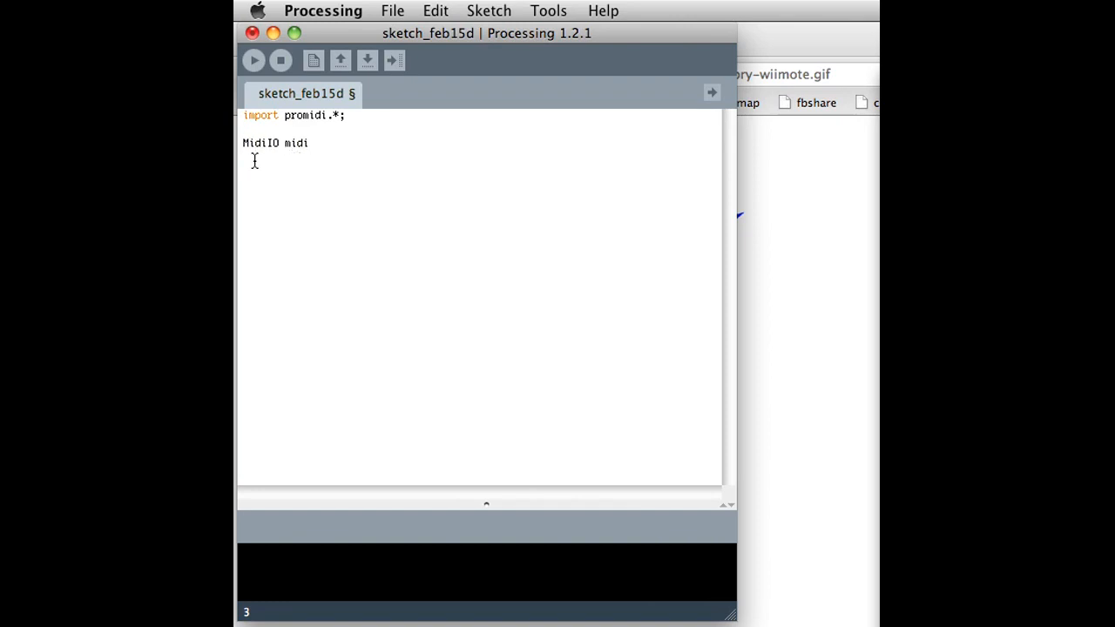
{"action": "type", "text": "IO;"}
{"action": "type", "text": "void setup"}
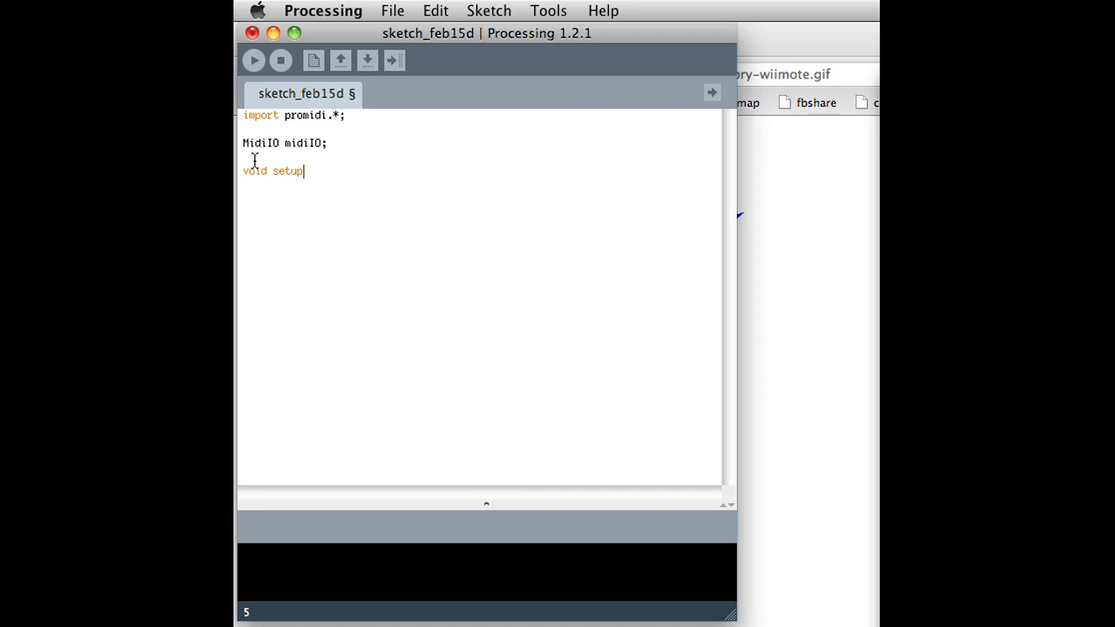
{"action": "type", "text": "() {"}
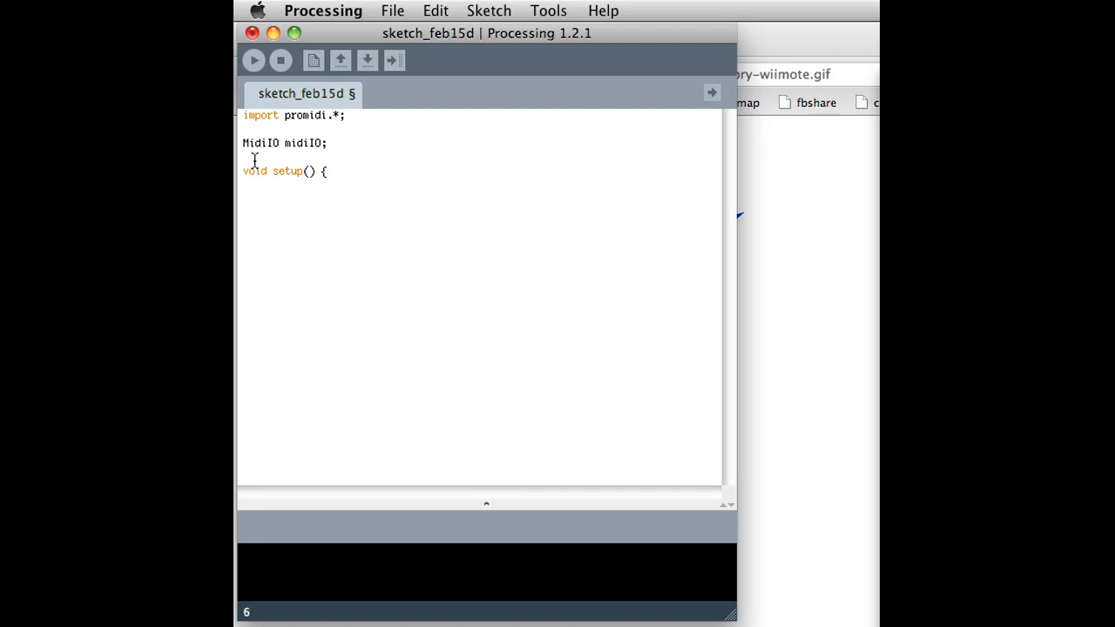
{"action": "type", "text": "m"}
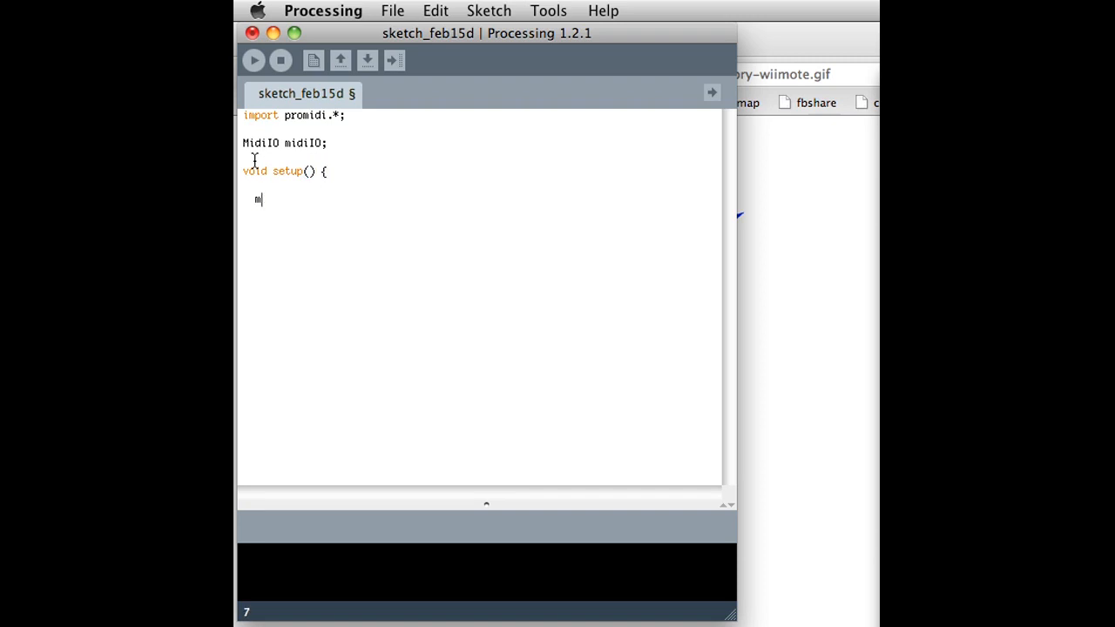
{"action": "type", "text": "idiIO ="}
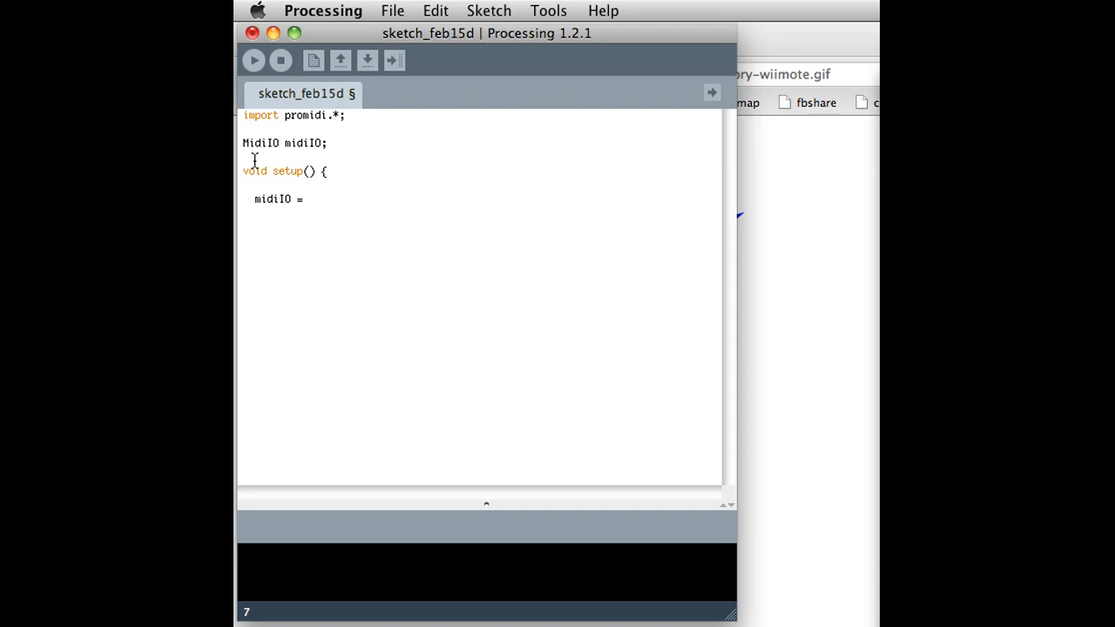
{"action": "type", "text": "miid"}
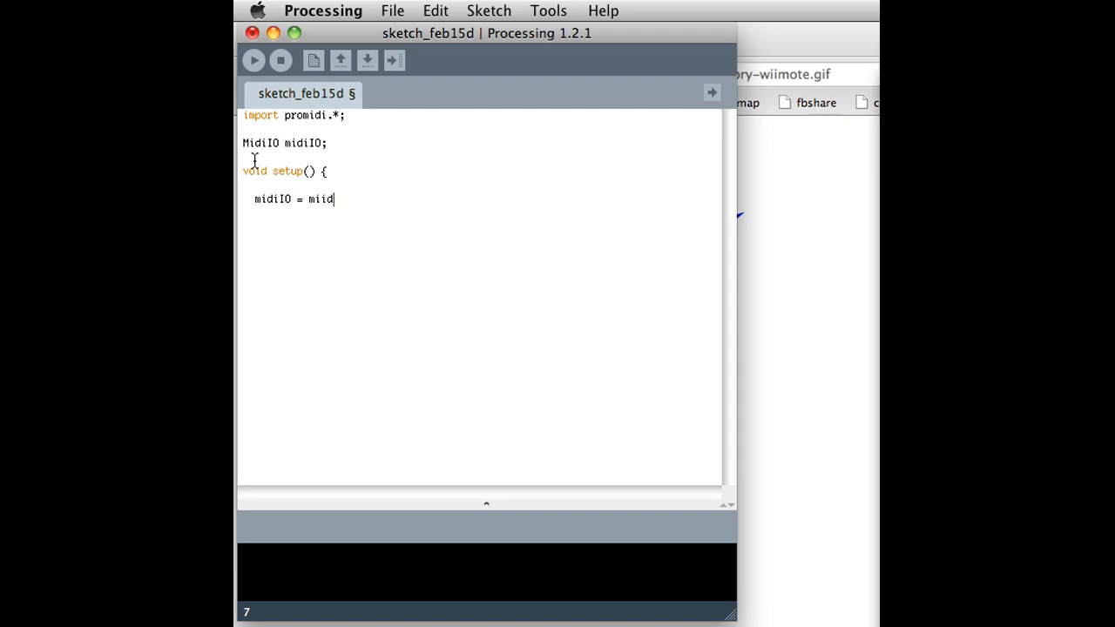
{"action": "type", "text": "Midi"}
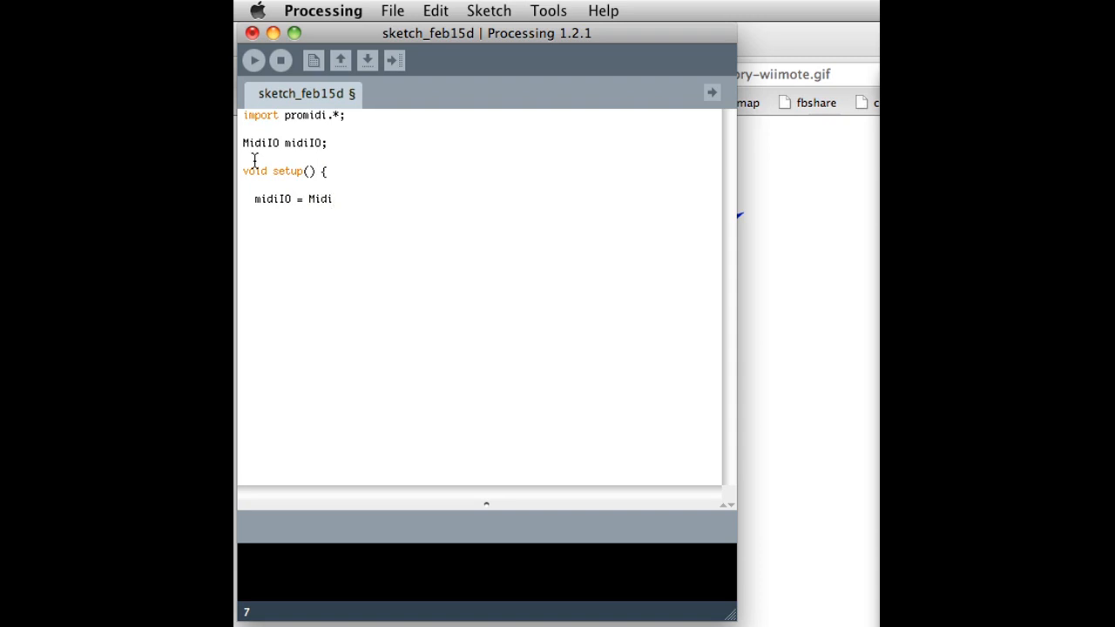
{"action": "type", "text": "IO.get"}
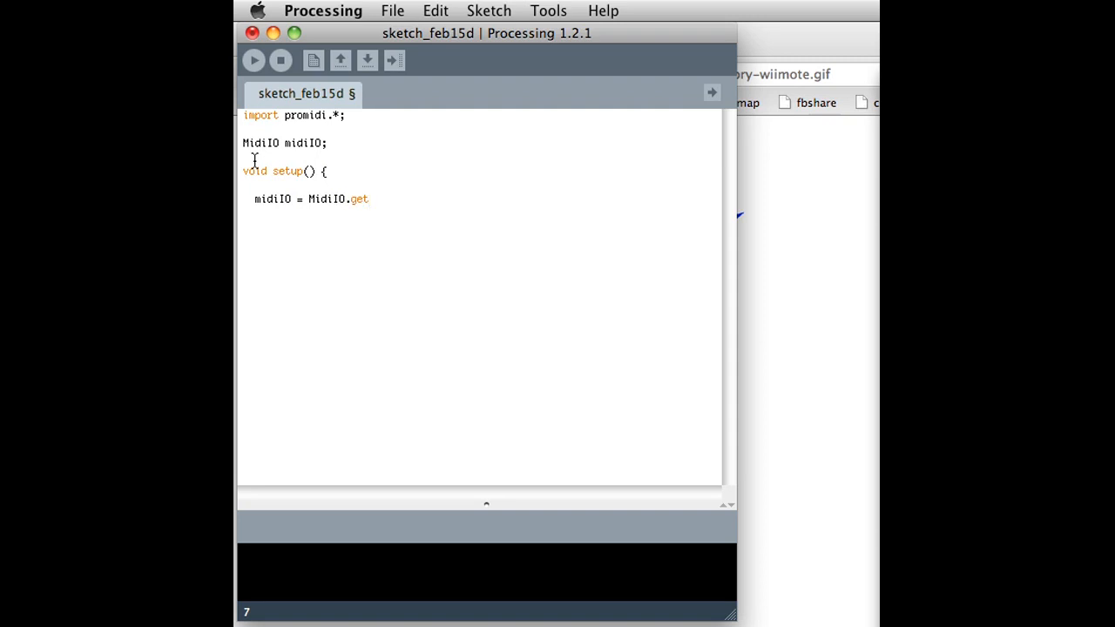
{"action": "type", "text": "Instance(this);"}
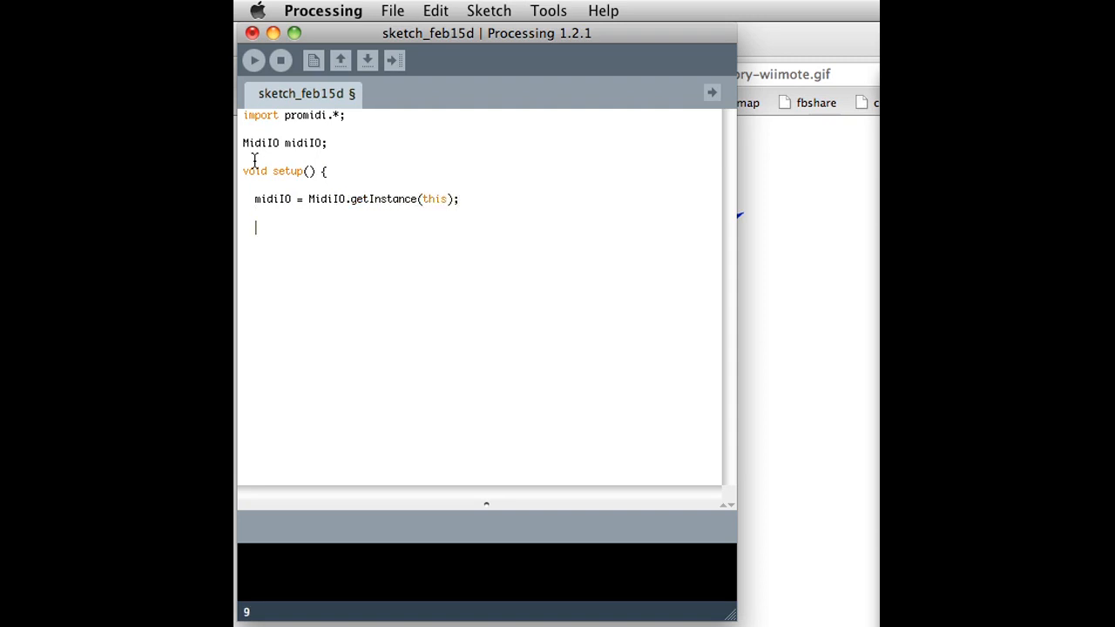
- Call midiIO.printDevices() in setup and add an empty void draw() function
{"action": "type", "text": "mi"}
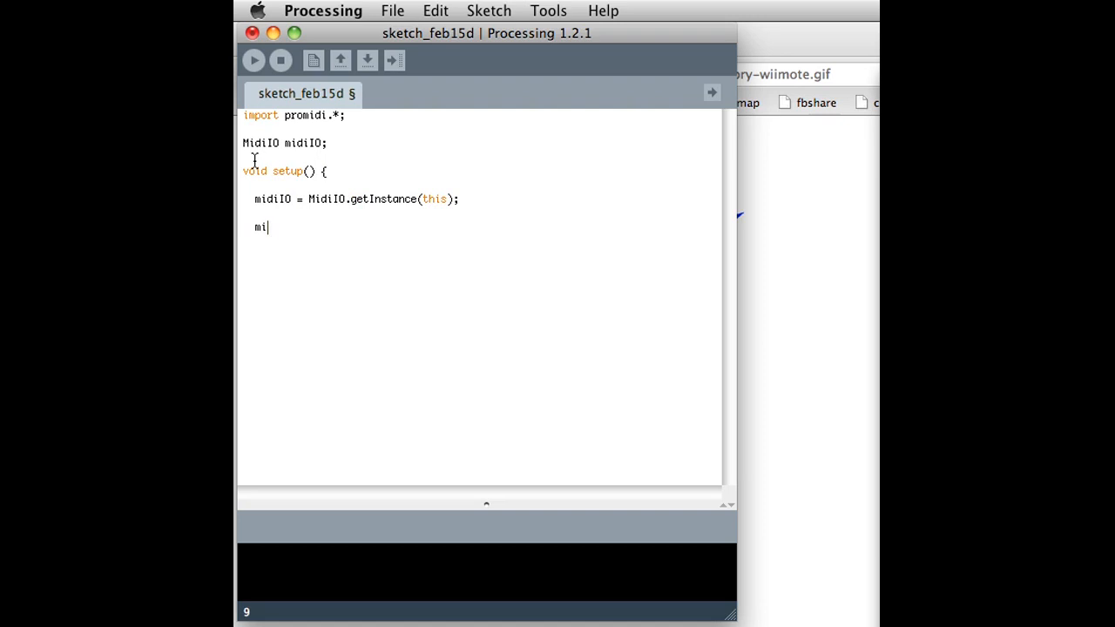
{"action": "type", "text": "diIO"}
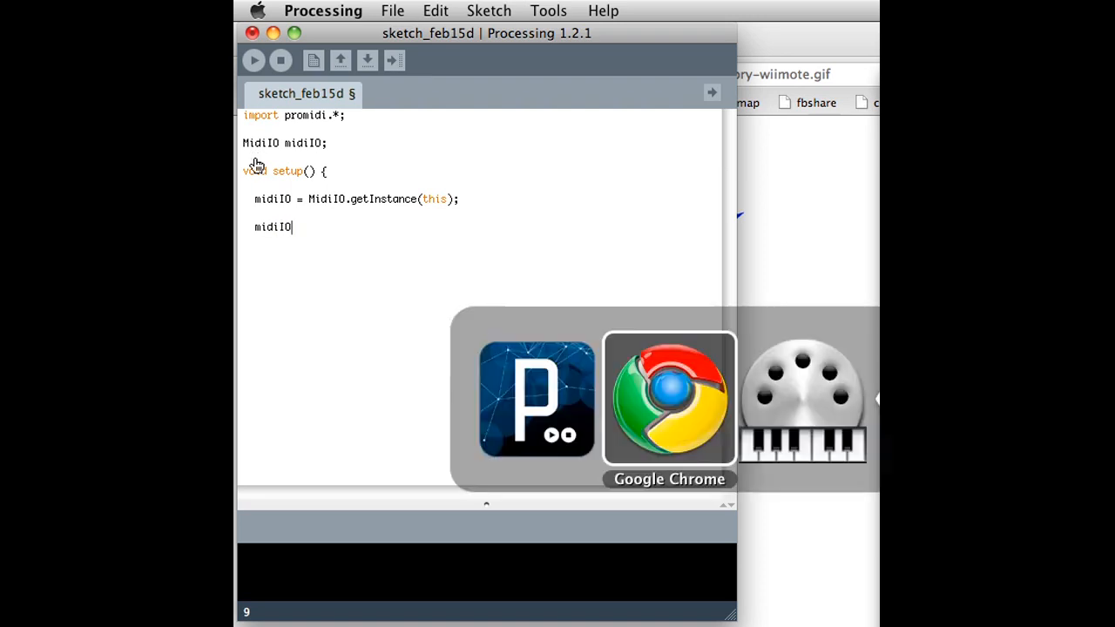
{"action": "left_click", "coordinate": [669, 398]}
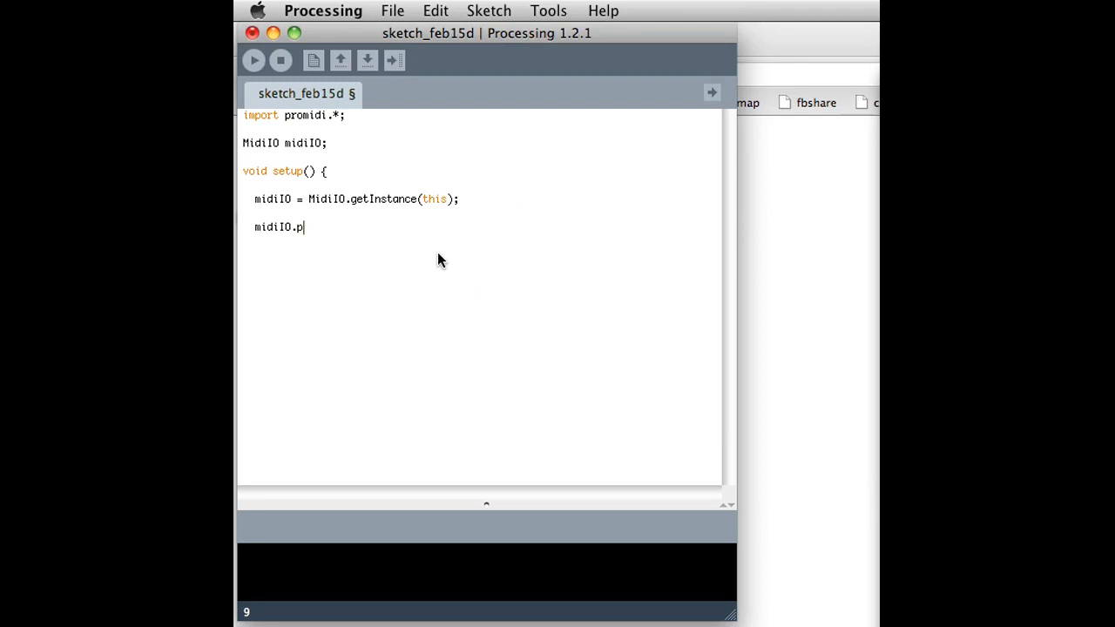
{"action": "type", "text": "rintDevices();"}
{"action": "type", "text": "}"}
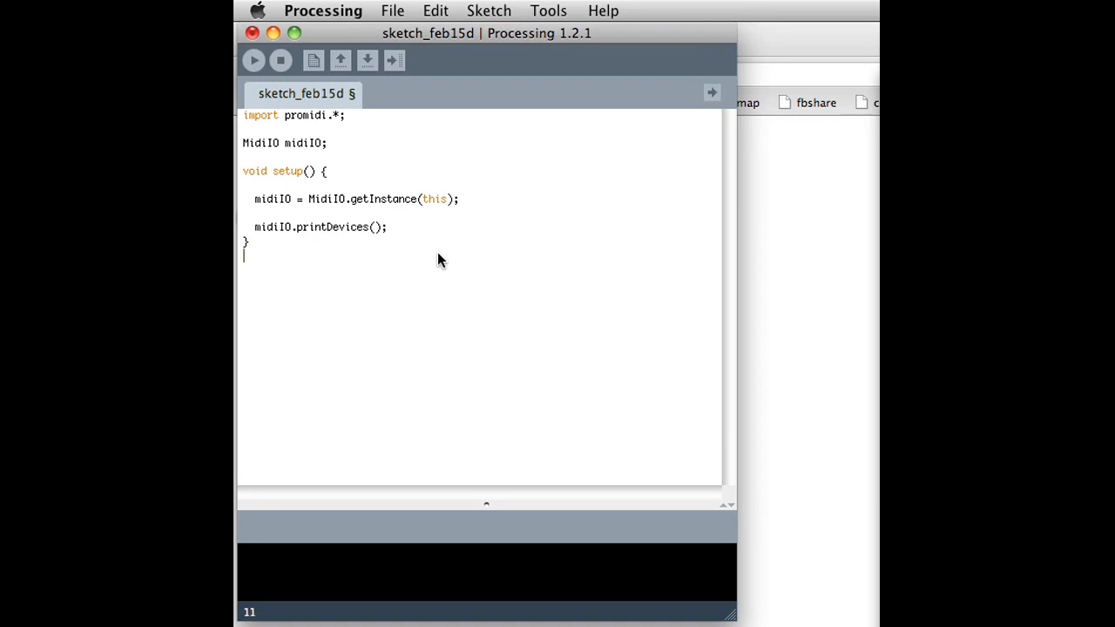
{"action": "type", "text": "void"}
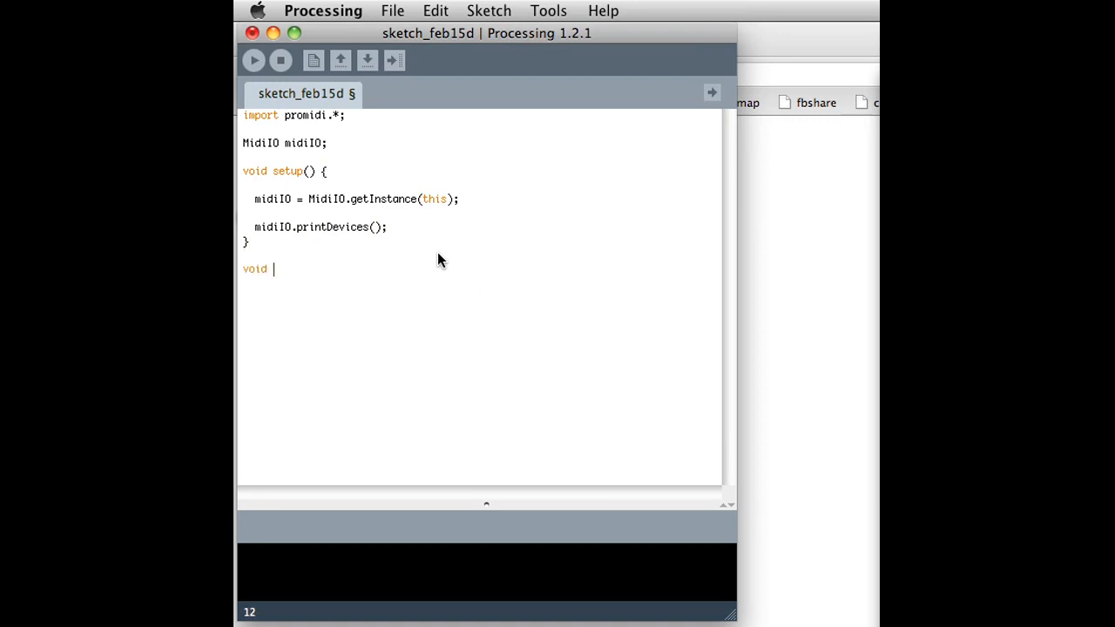
{"action": "type", "text": "draw():"}
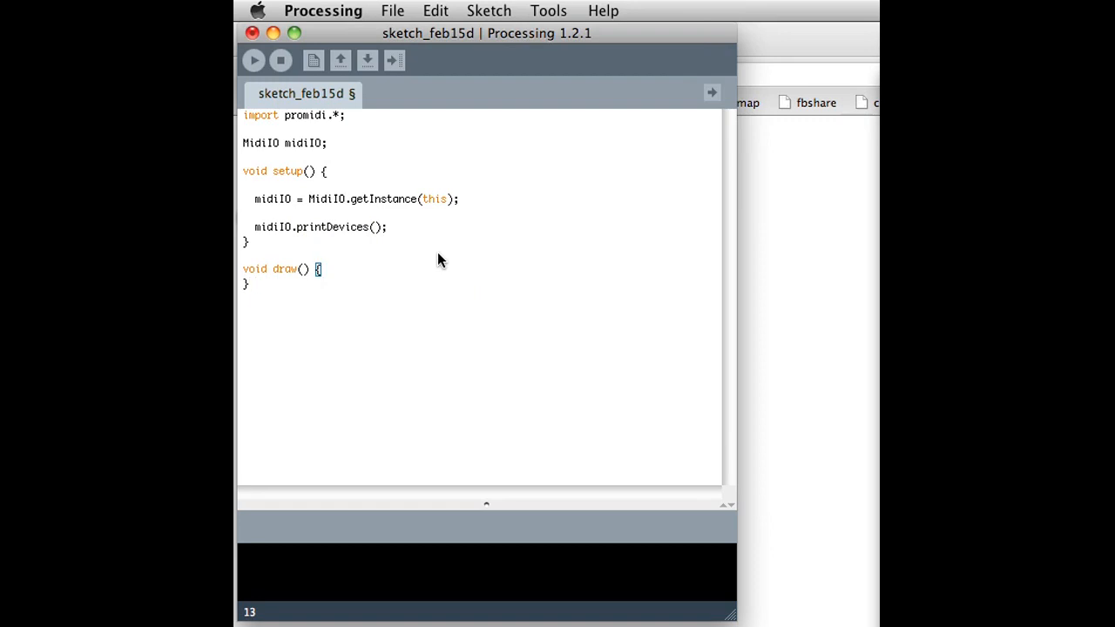
{"action": "left_click", "coordinate": [253, 60]}
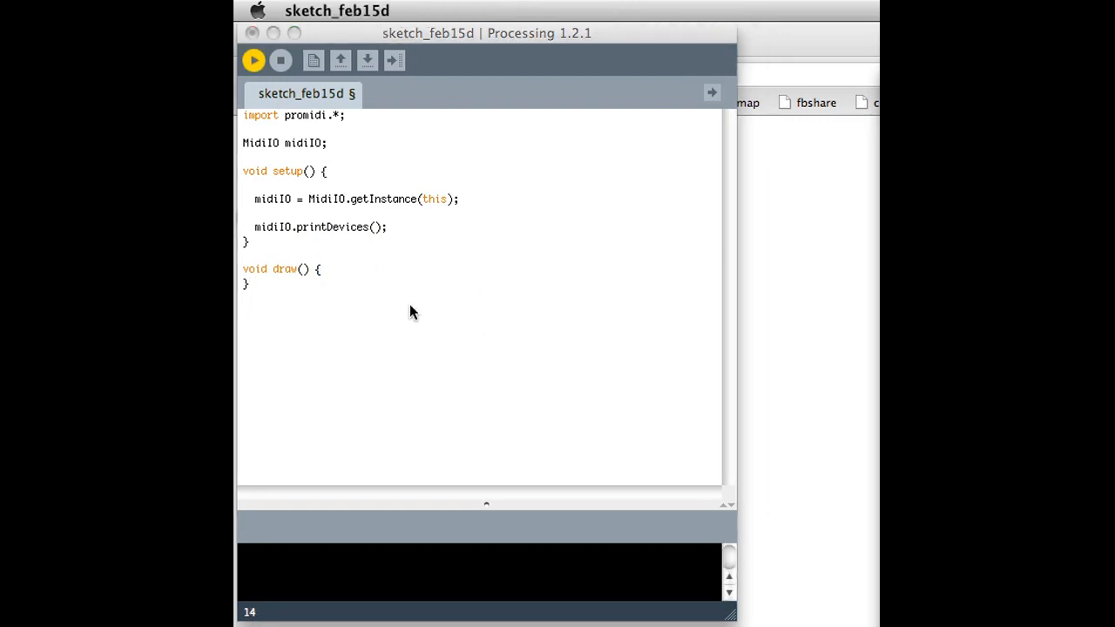
{"action": "left_click", "coordinate": [253, 60]}
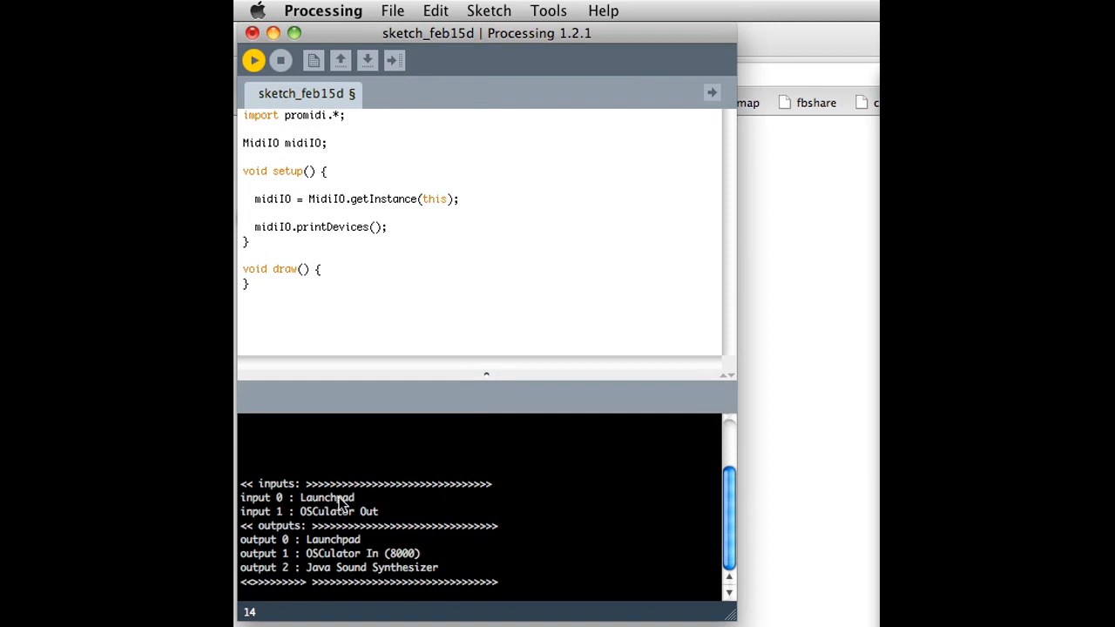
{"action": "mouse_move", "coordinate": [340, 503]}
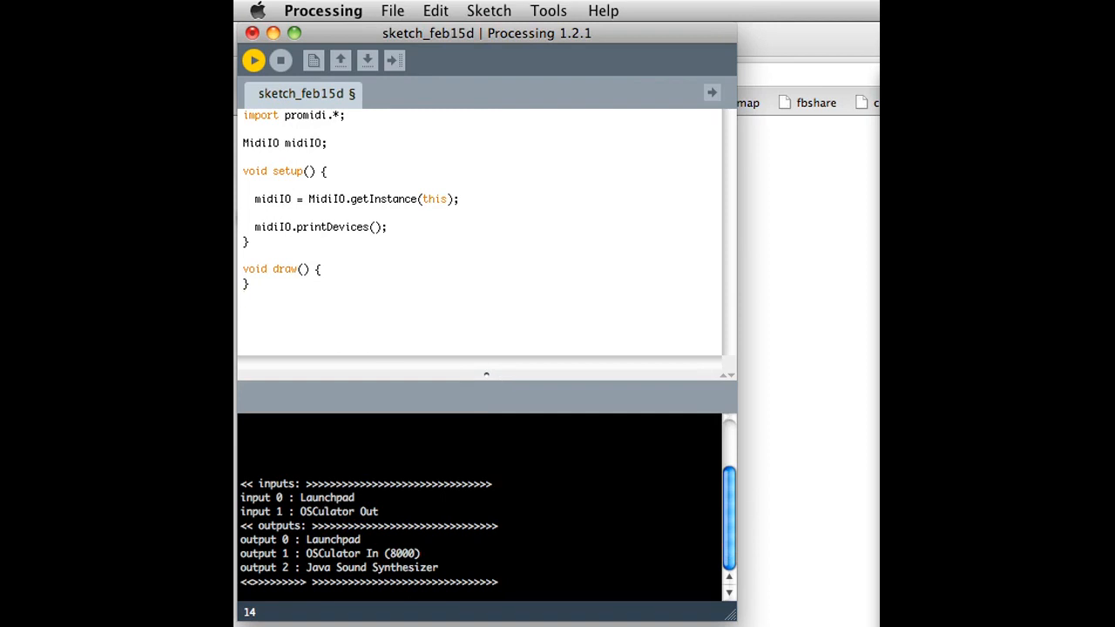
{"action": "mouse_move", "coordinate": [380, 534]}
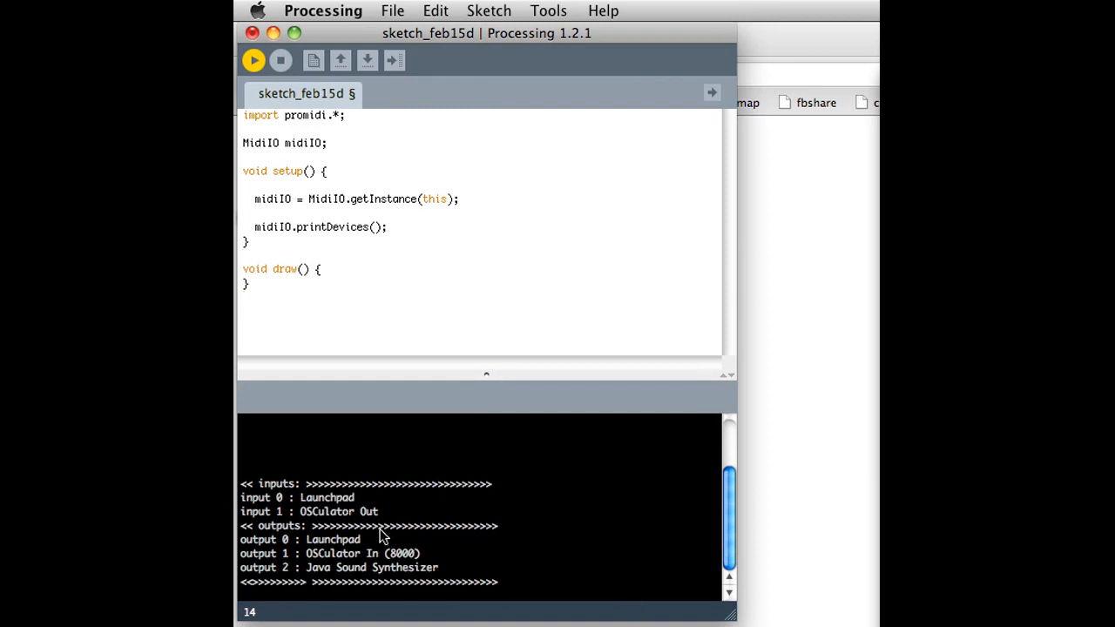
{"action": "mouse_move", "coordinate": [318, 501]}
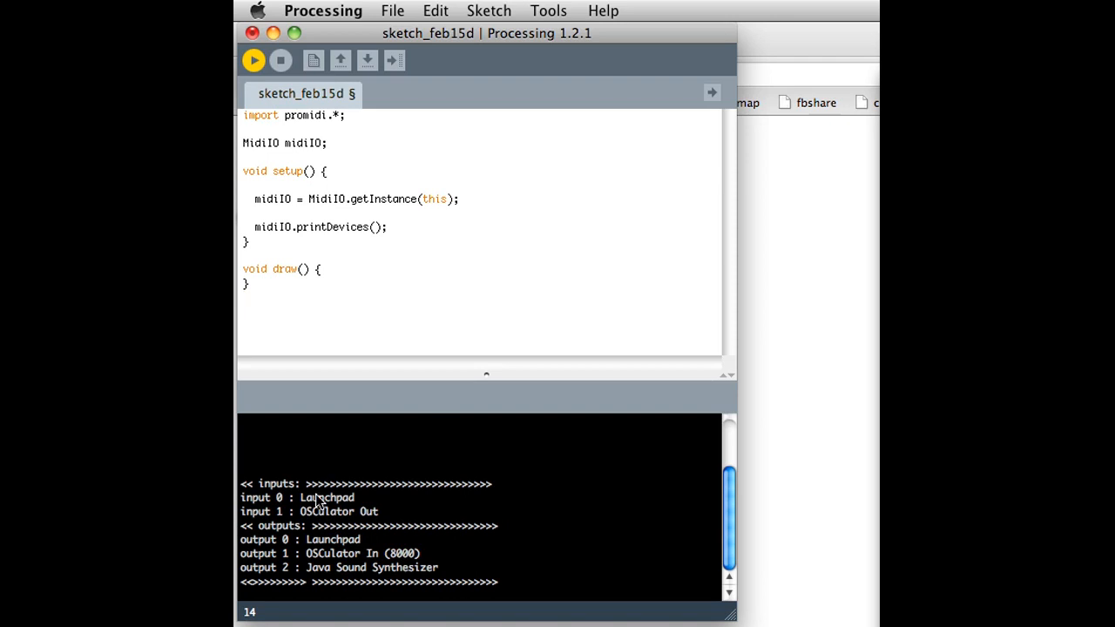
{"action": "mouse_move", "coordinate": [428, 408]}
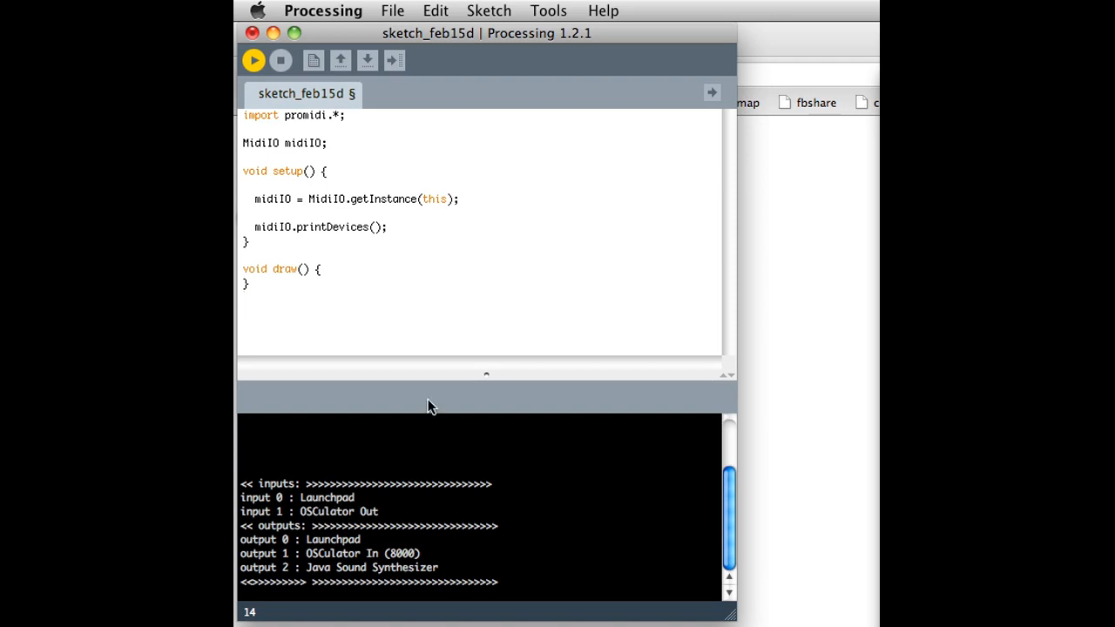
{"action": "mouse_move", "coordinate": [408, 352]}
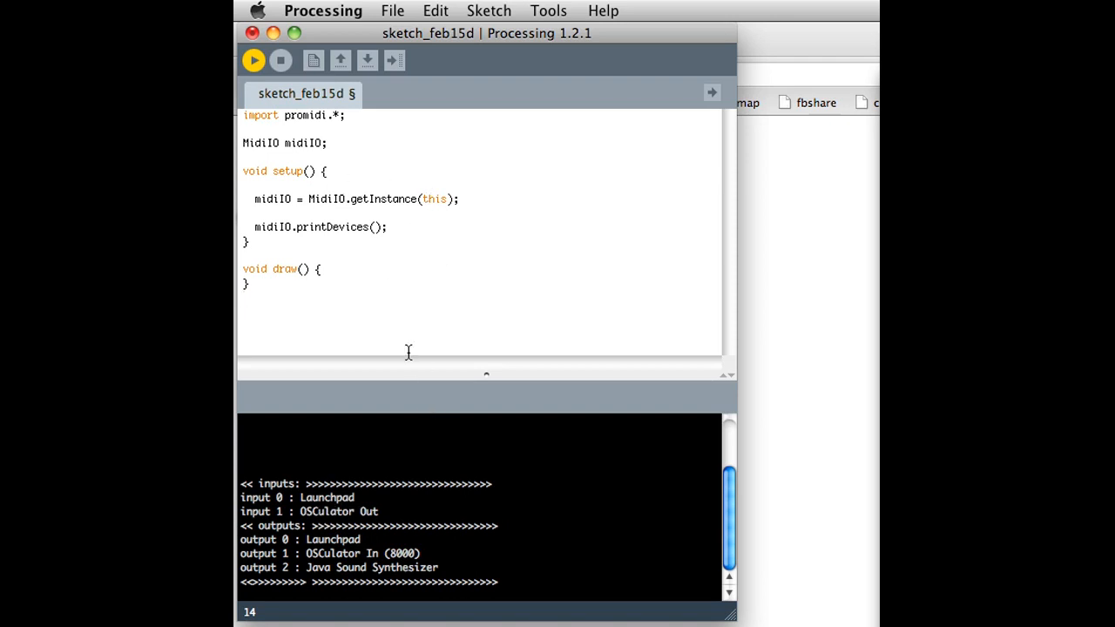
{"action": "mouse_move", "coordinate": [307, 250]}
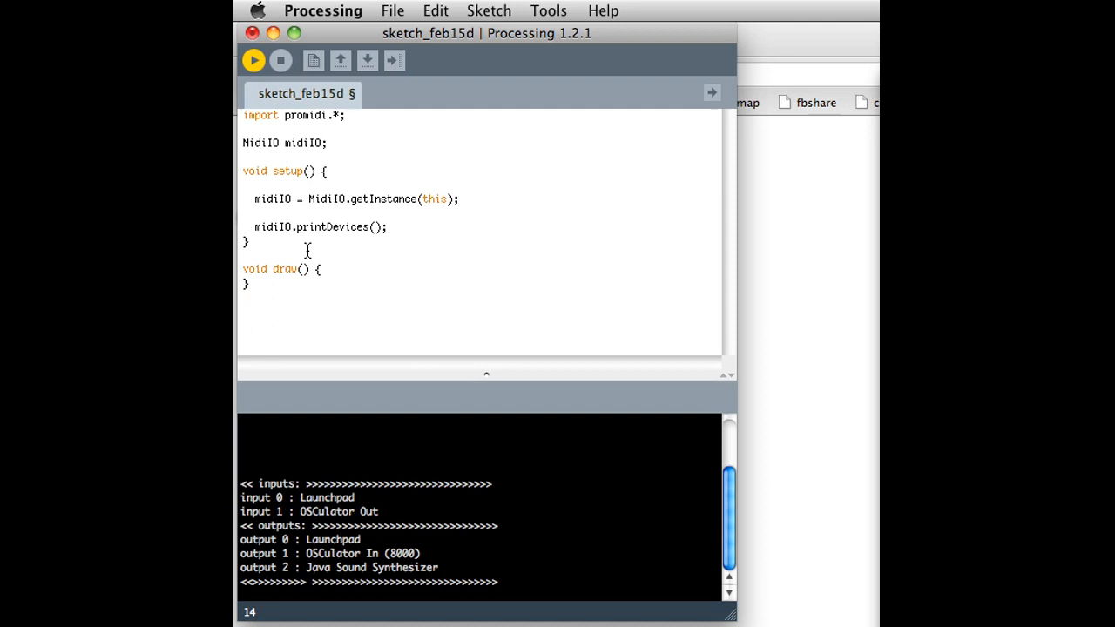
{"action": "mouse_move", "coordinate": [387, 484]}
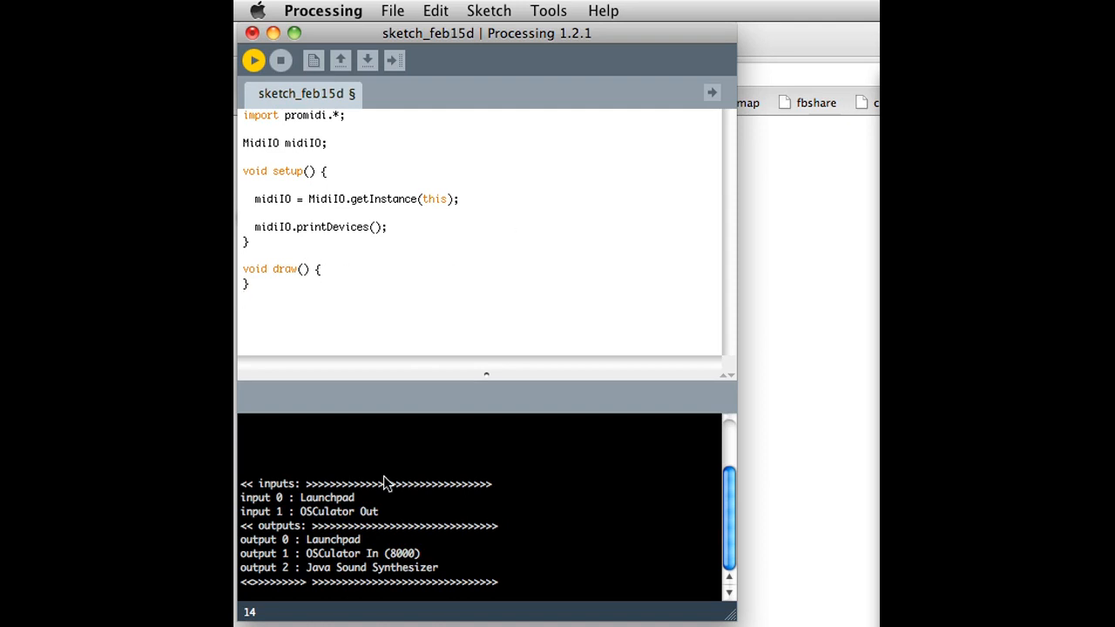
{"action": "mouse_move", "coordinate": [353, 551]}
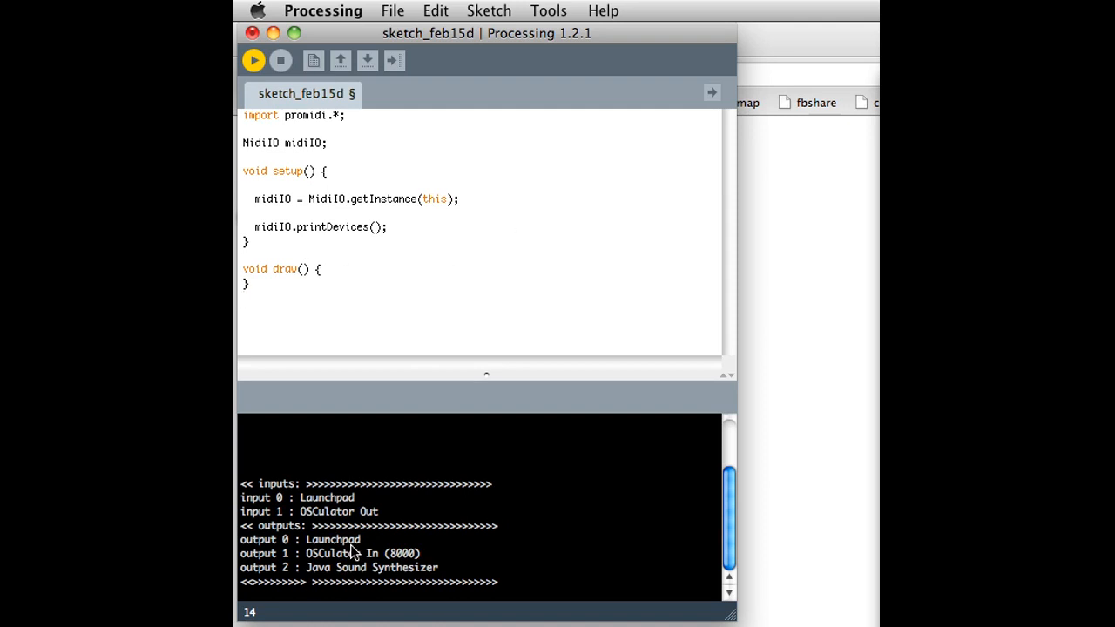
{"action": "mouse_move", "coordinate": [347, 581]}
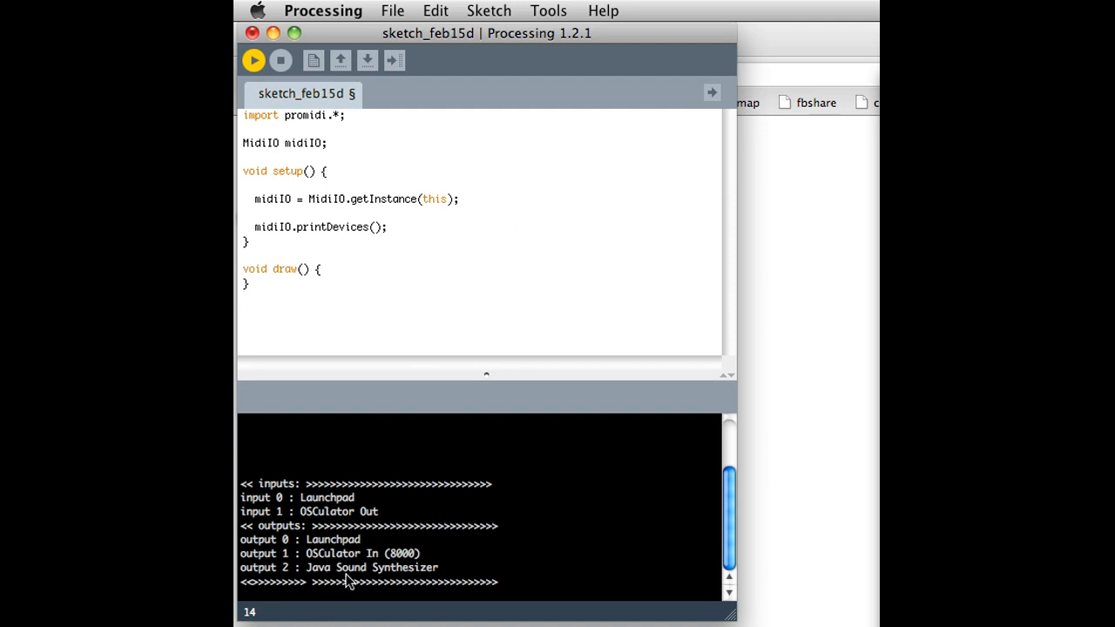
{"action": "mouse_move", "coordinate": [366, 570]}
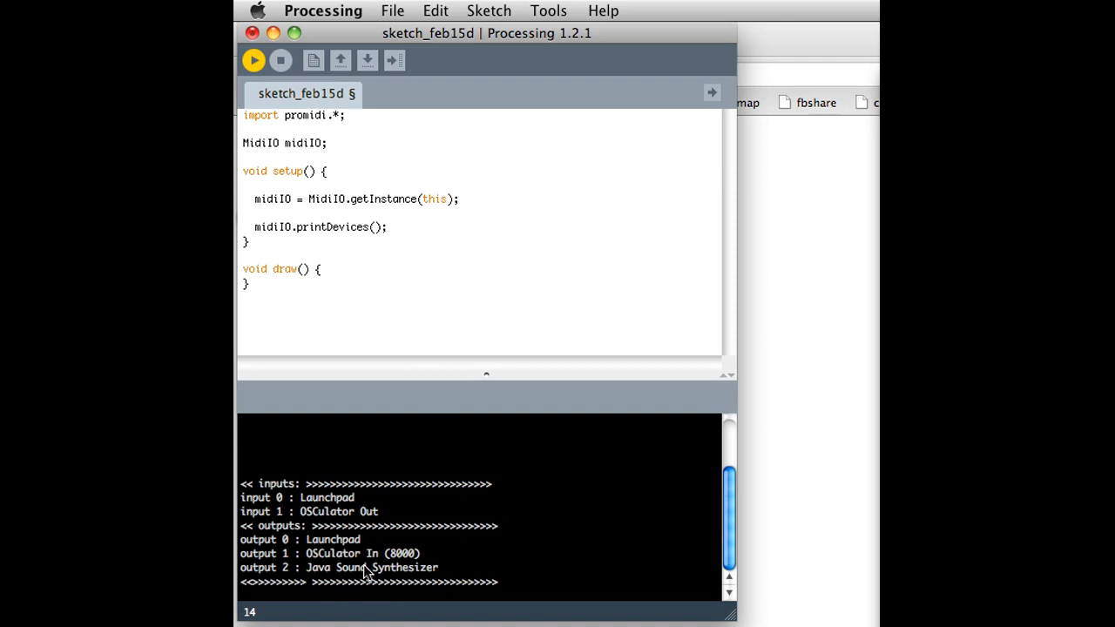
{"action": "mouse_move", "coordinate": [327, 584]}
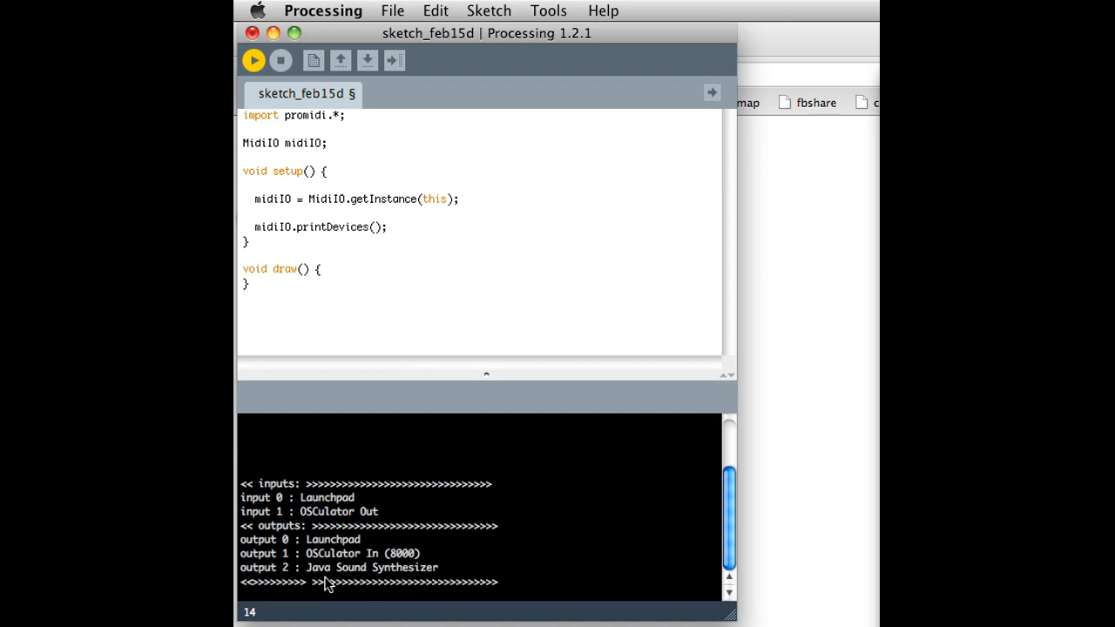
{"action": "mouse_move", "coordinate": [439, 309]}
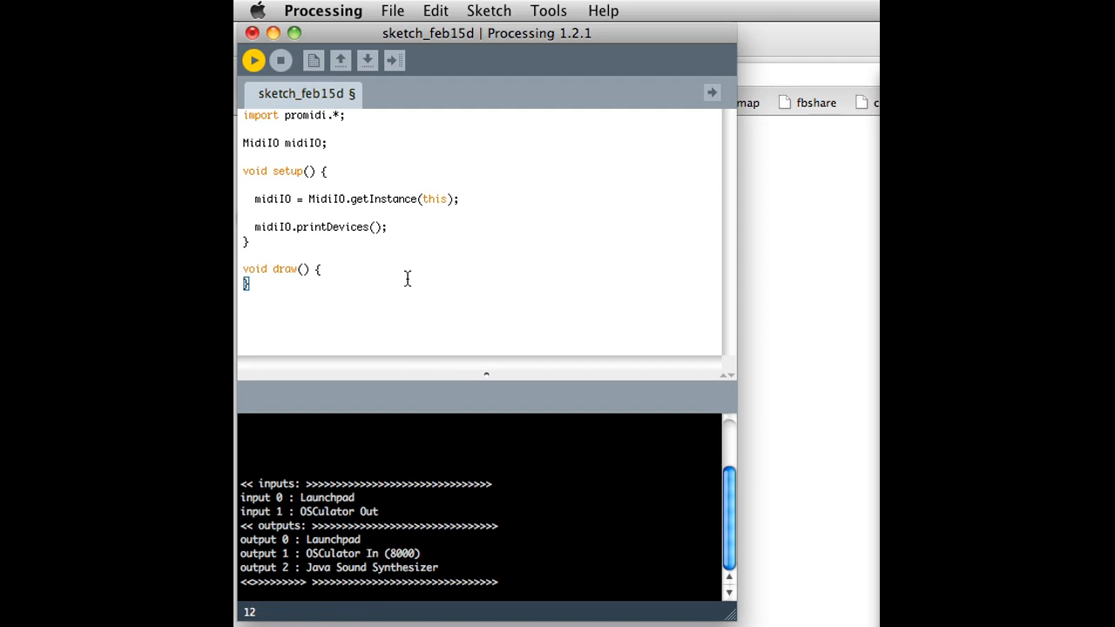
{"action": "left_click", "coordinate": [390, 226]}
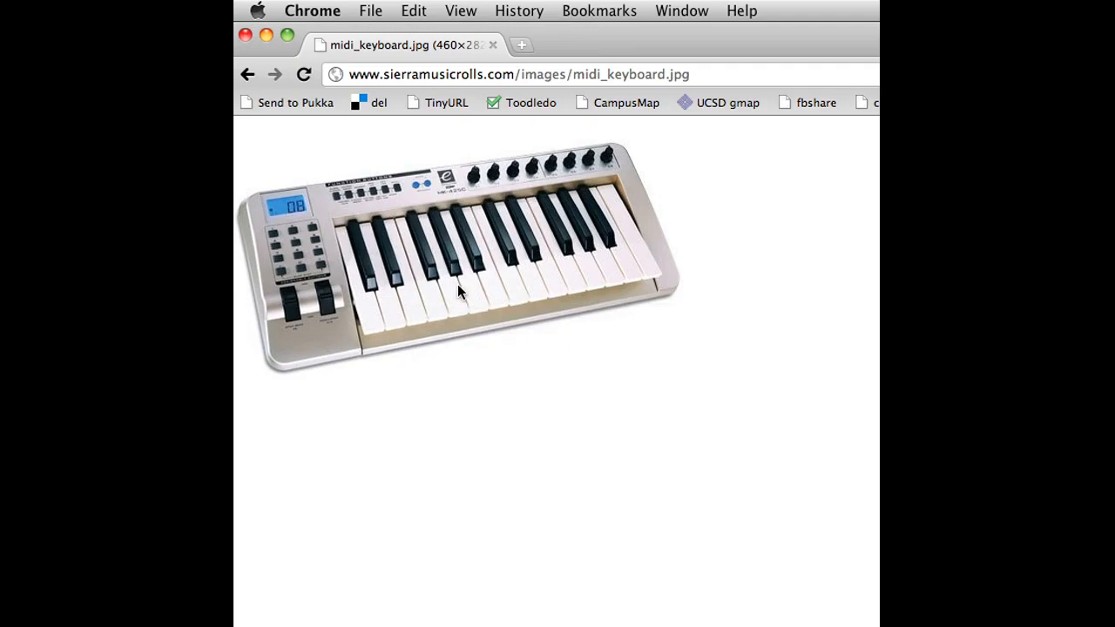
{"action": "mouse_move", "coordinate": [437, 320]}
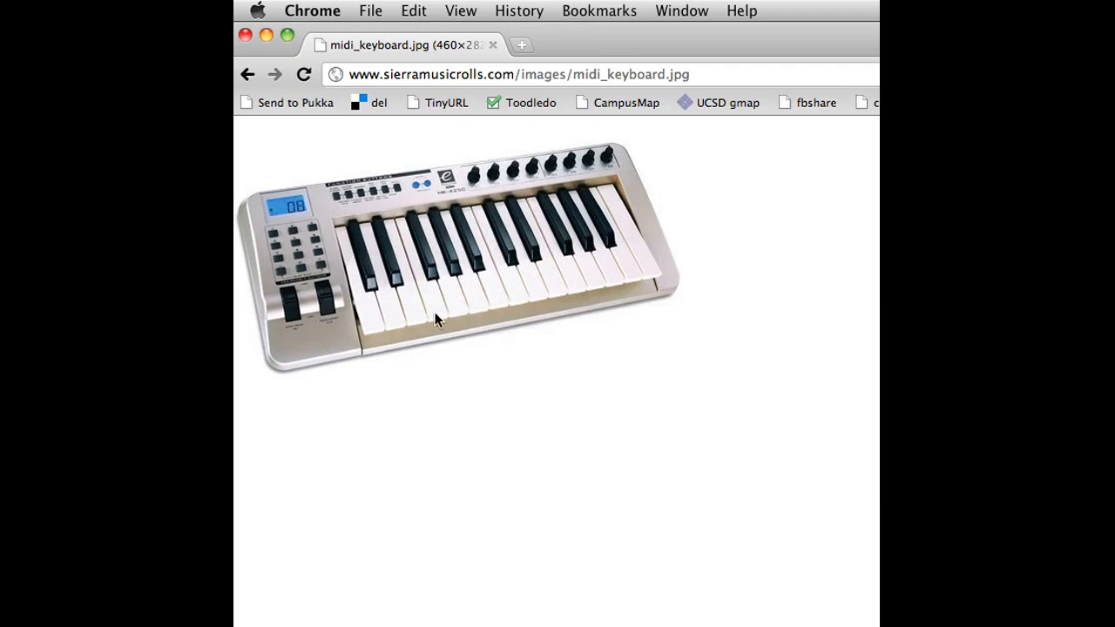
{"action": "mouse_move", "coordinate": [592, 170]}
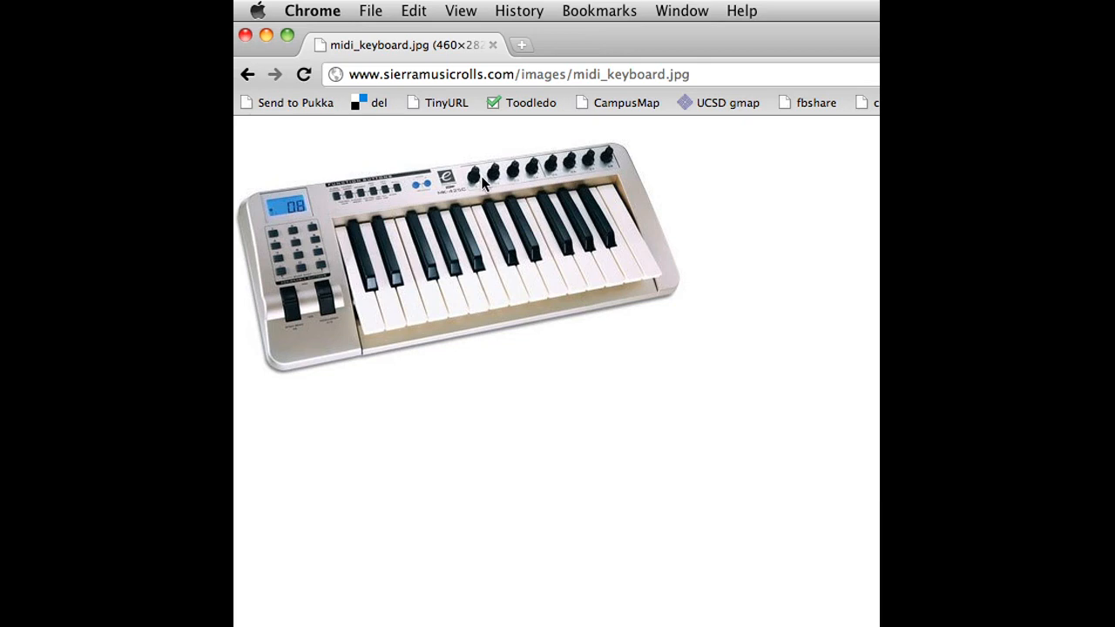
{"action": "mouse_move", "coordinate": [331, 312]}
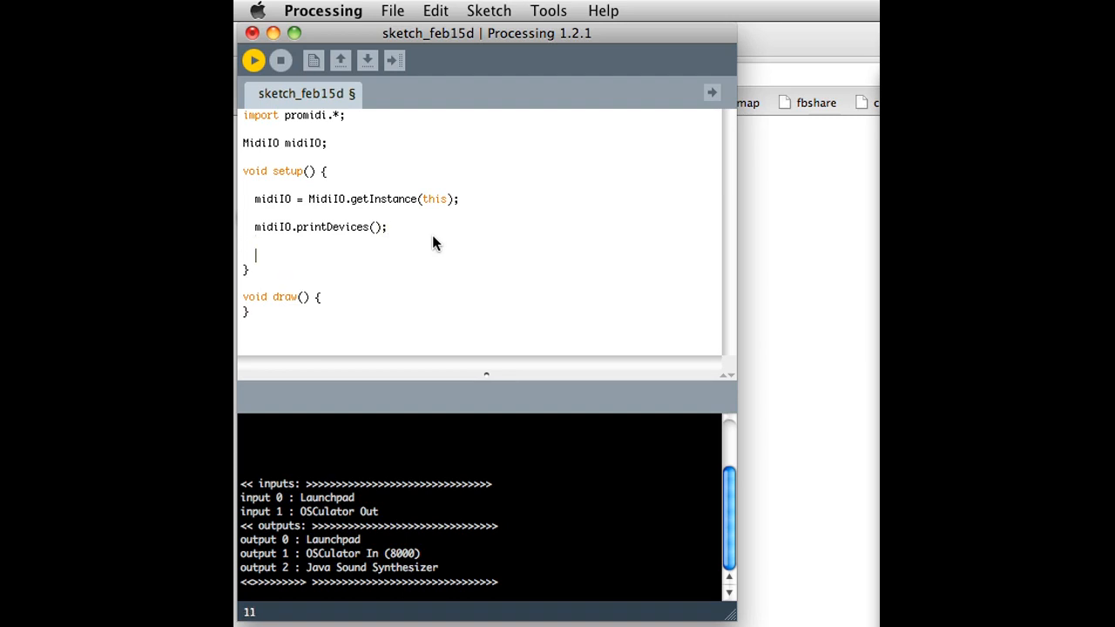
- Add midiIO.plug(this,"noteOn",0,0); to setup
{"action": "type", "text": "midiIO.p"}
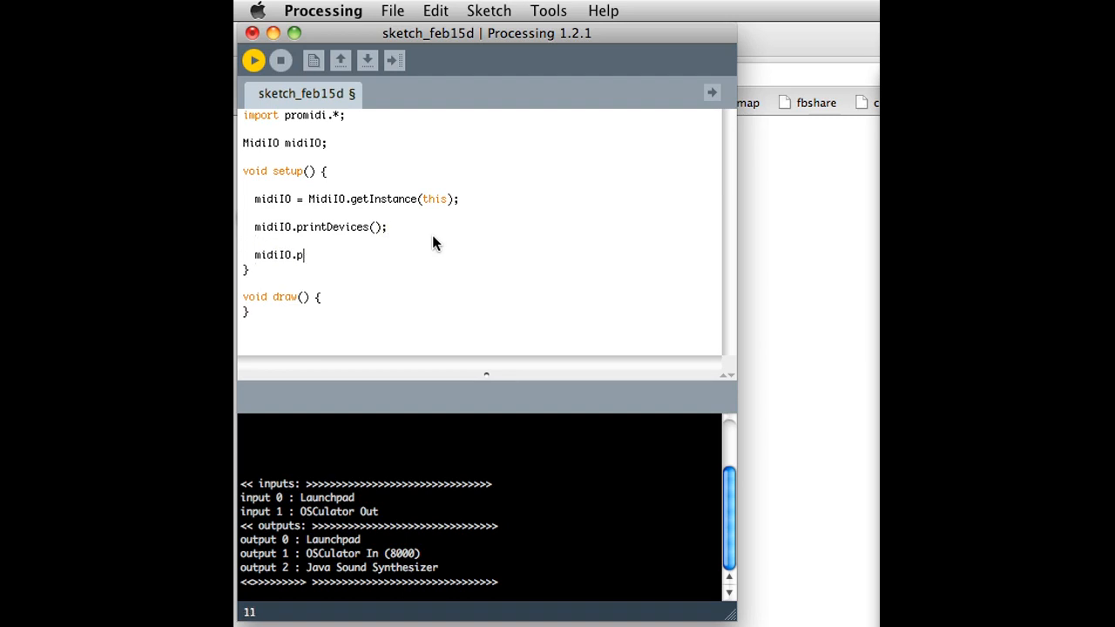
{"action": "type", "text": "lug(this."}
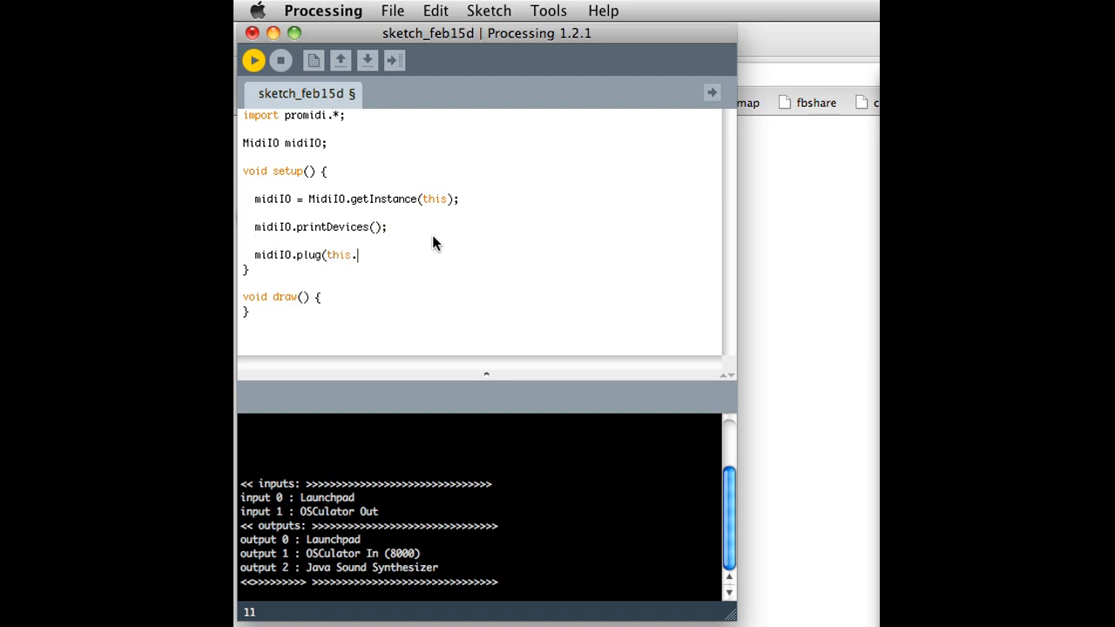
{"action": "type", "text": ",\"note0"}
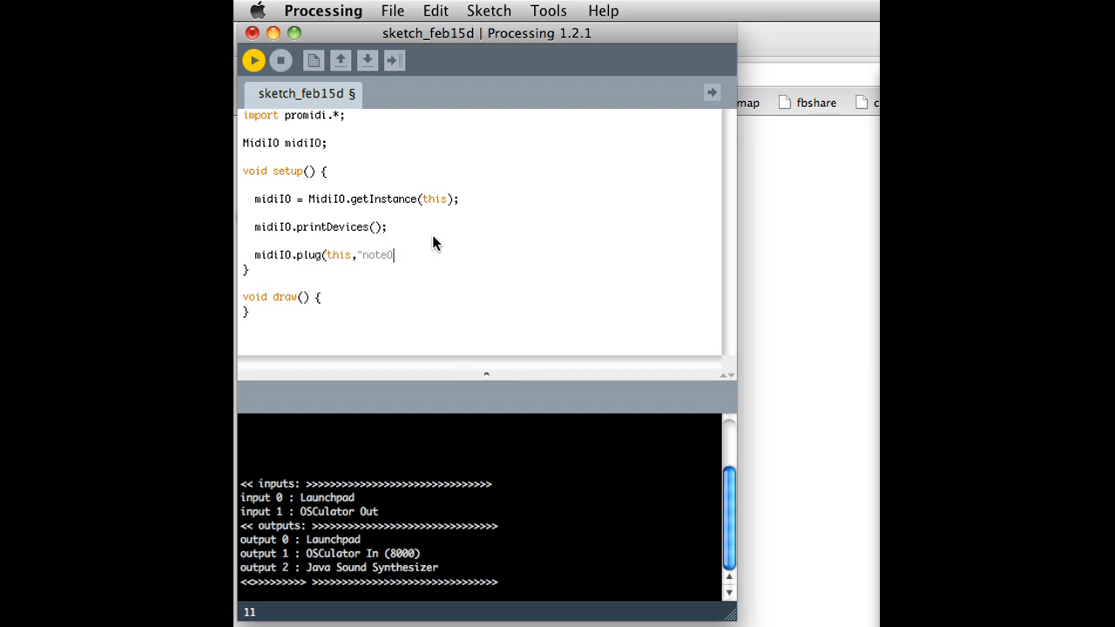
{"action": "type", "text": "n\",0"}
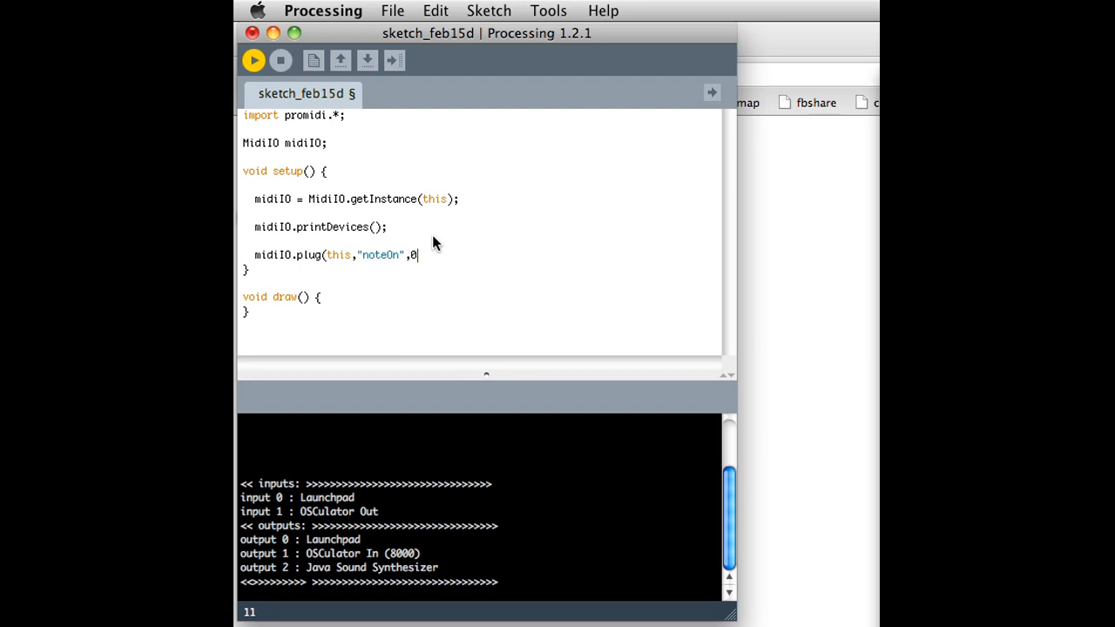
{"action": "type", "text": ",0);"}
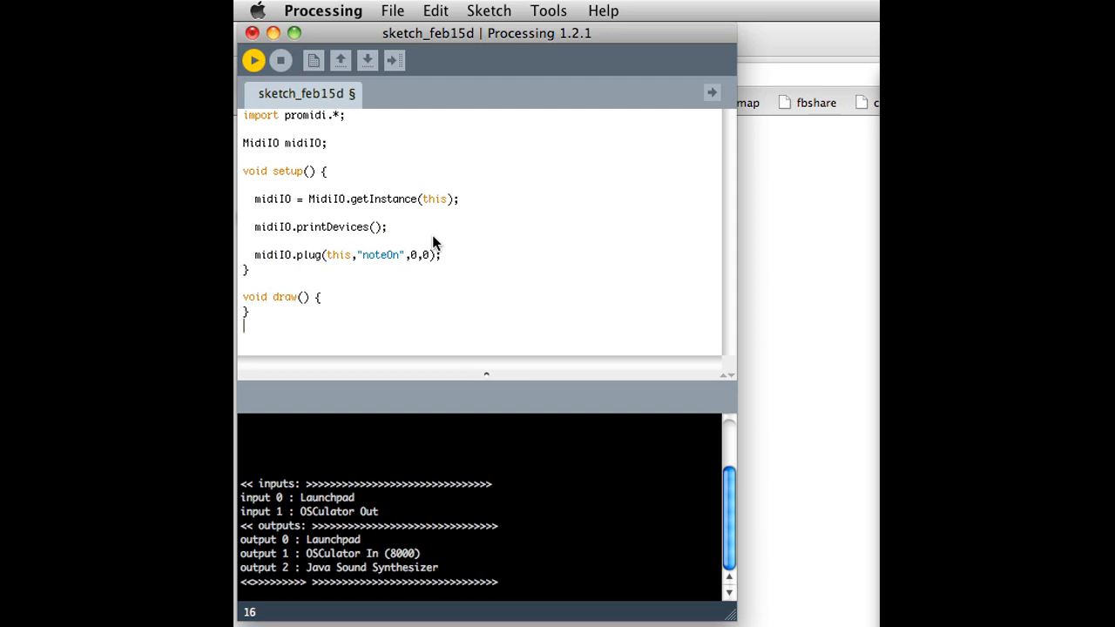
- Define void noteOn(Note note) below draw and begin its println call
{"action": "type", "text": "void"}
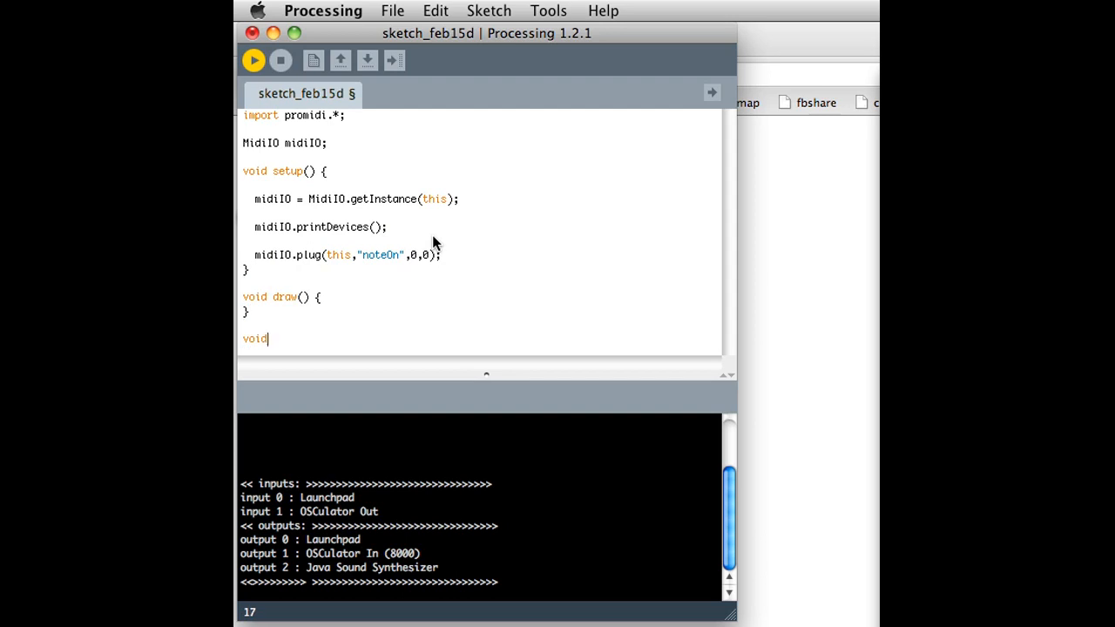
{"action": "type", "text": "noteOn("}
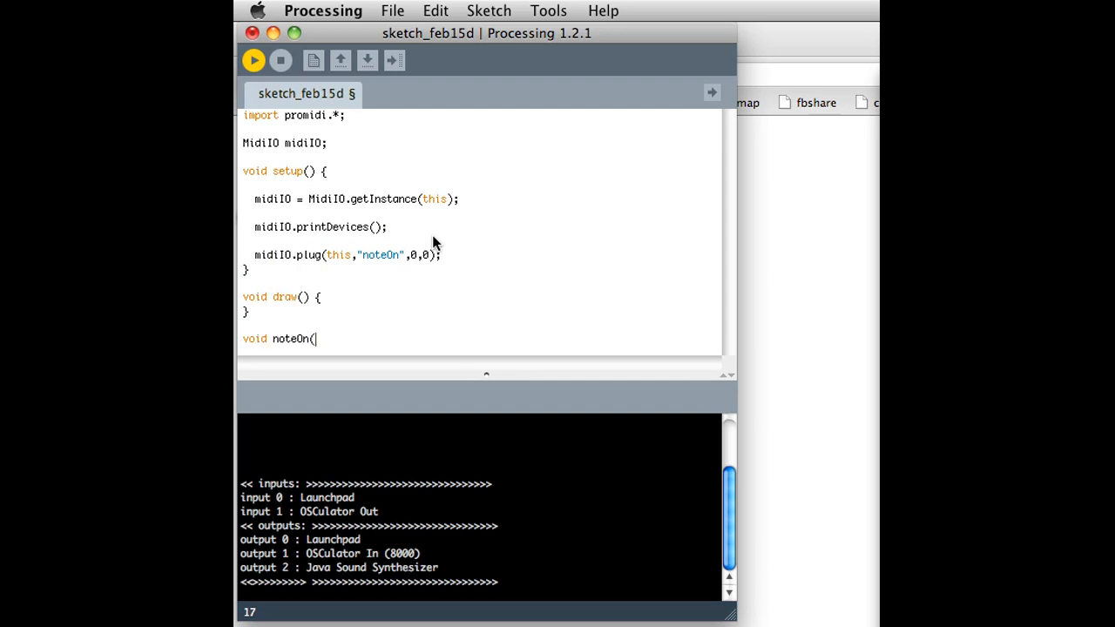
{"action": "type", "text": "Note note) {"}
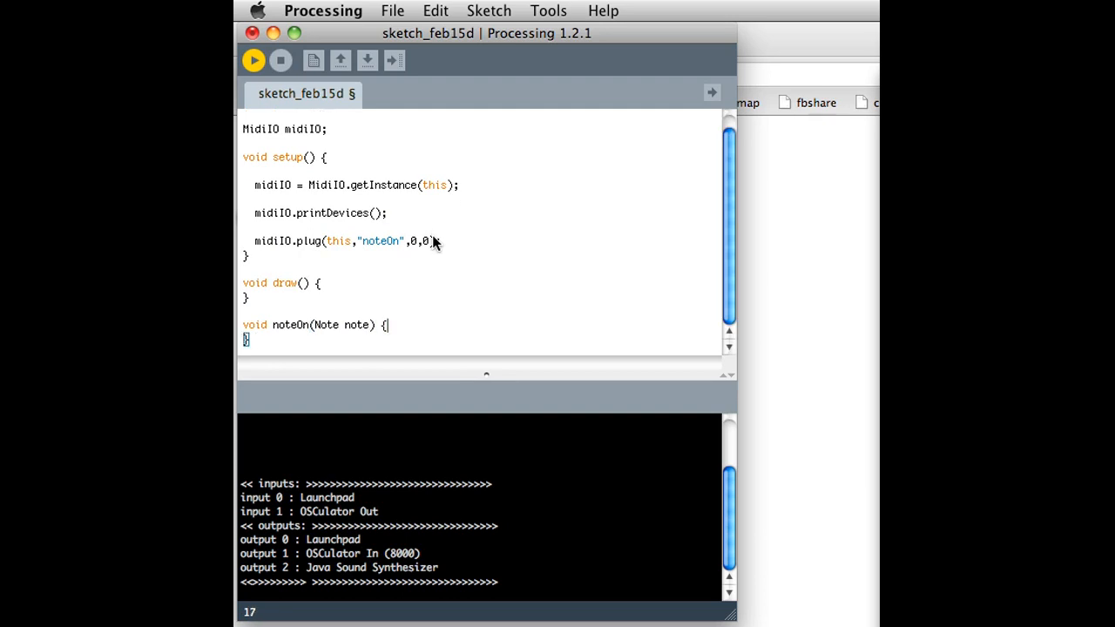
{"action": "type", "text": "println(\"received a note!"}
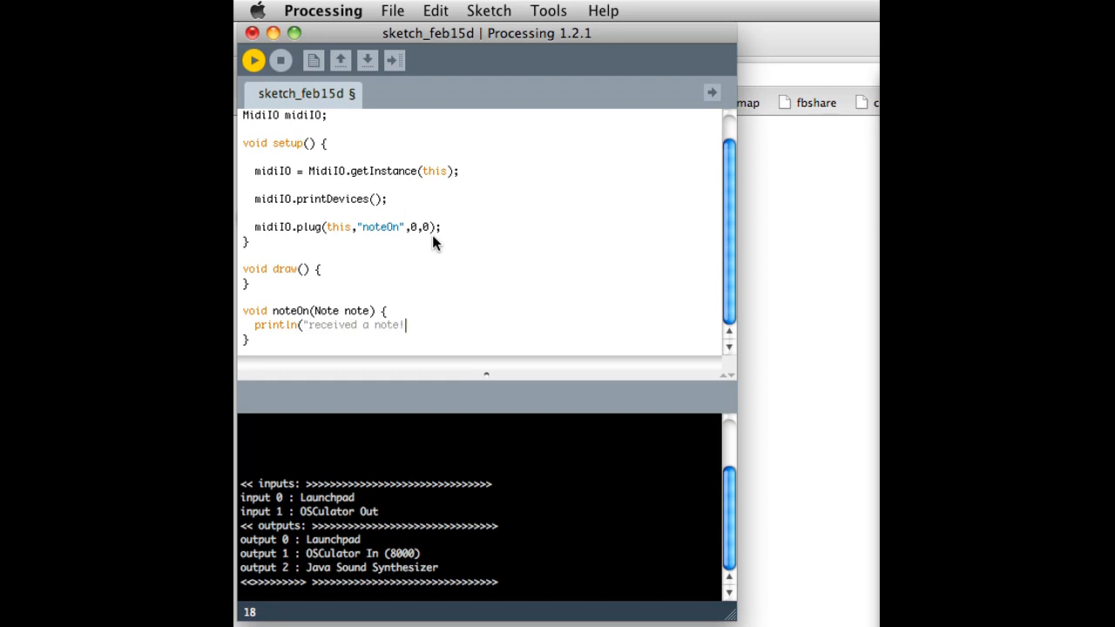
- Run the sketch and scroll the console showing repeated "received a note!" lines
{"action": "left_click", "coordinate": [253, 60]}
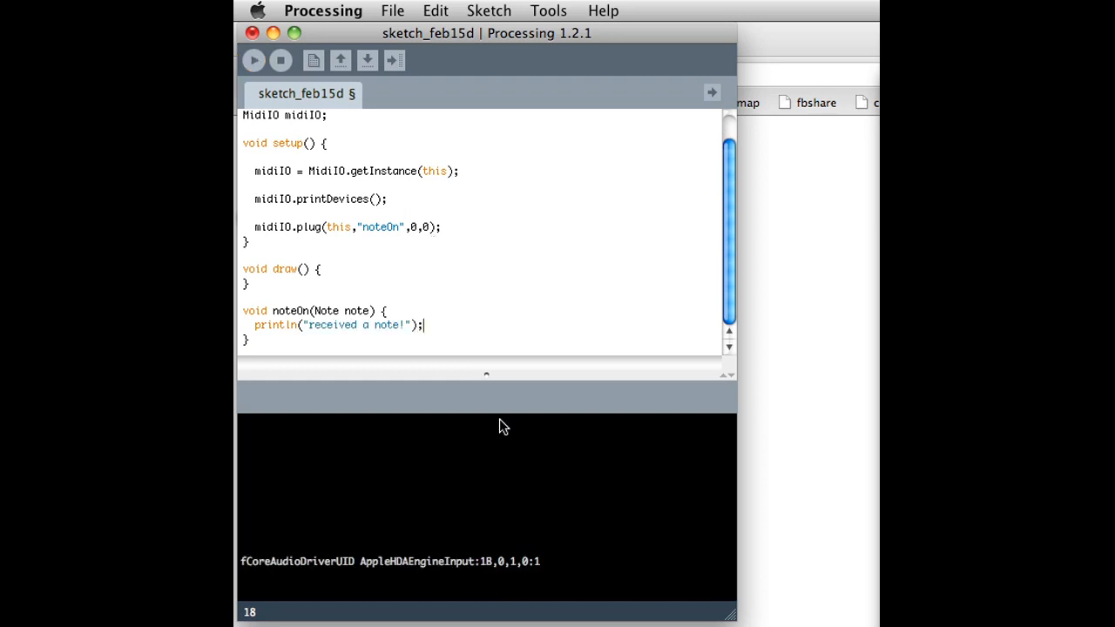
{"action": "left_click", "coordinate": [253, 61]}
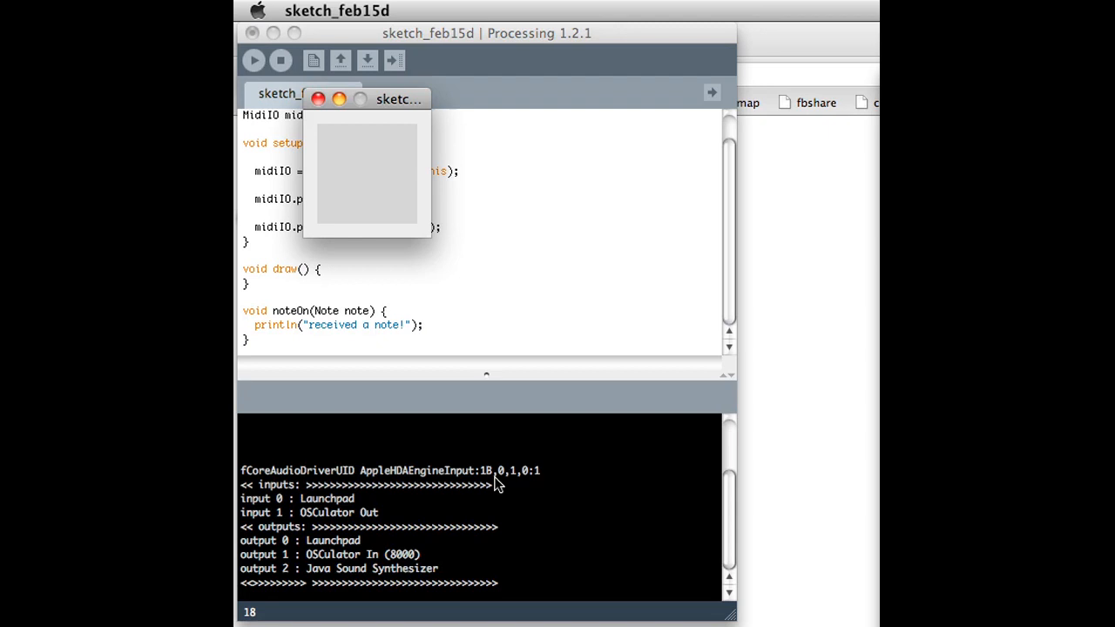
{"action": "mouse_move", "coordinate": [540, 479]}
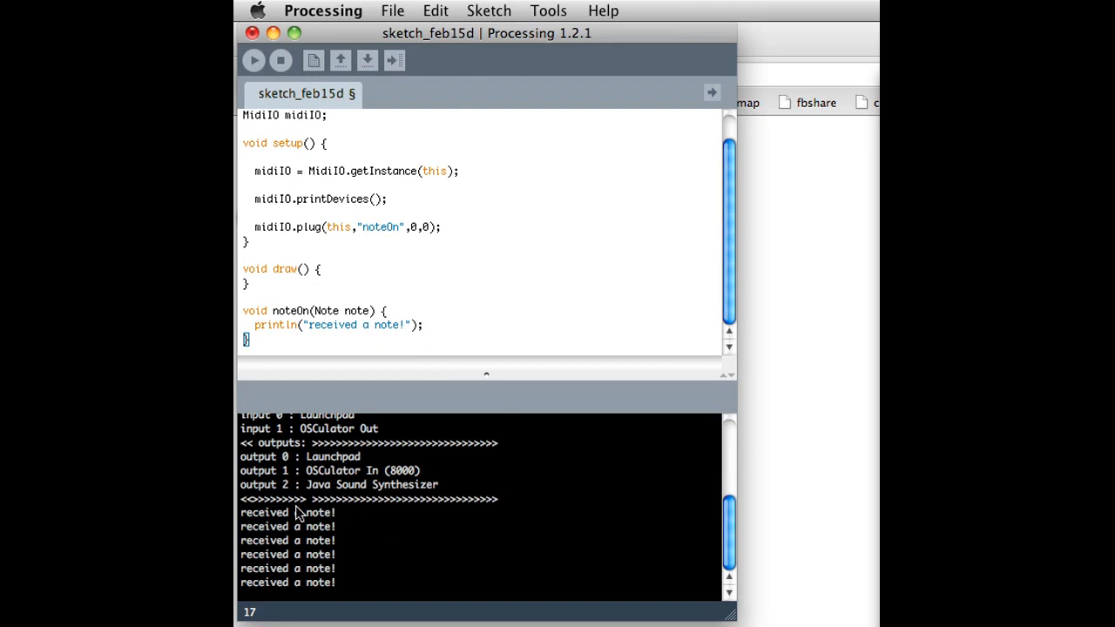
{"action": "mouse_move", "coordinate": [342, 551]}
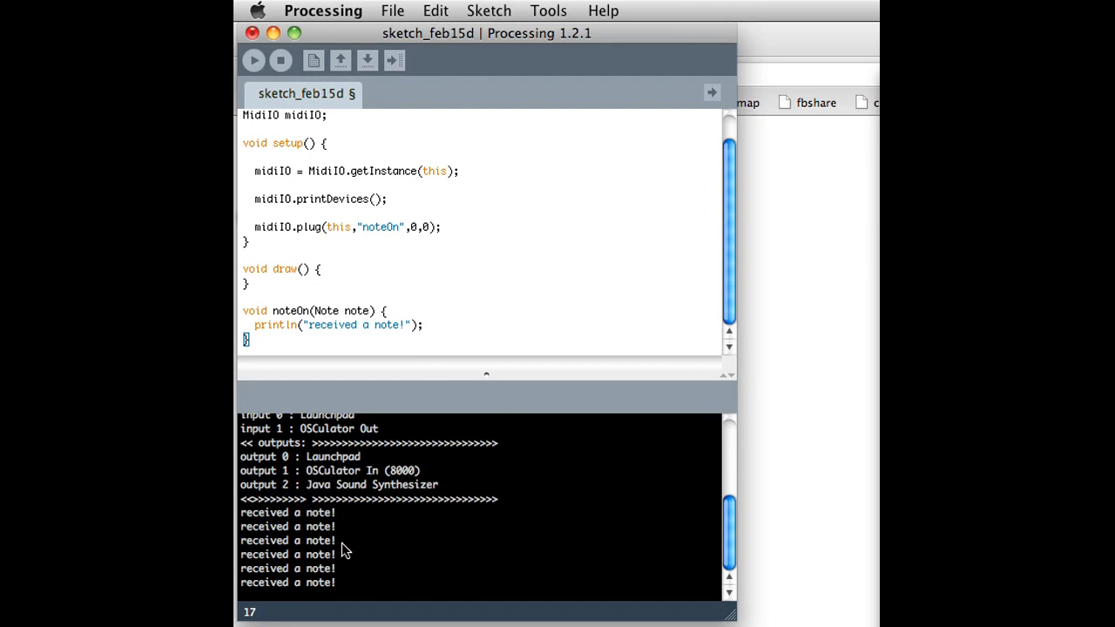
{"action": "scroll", "scroll_direction": "down", "scroll_amount": 3}
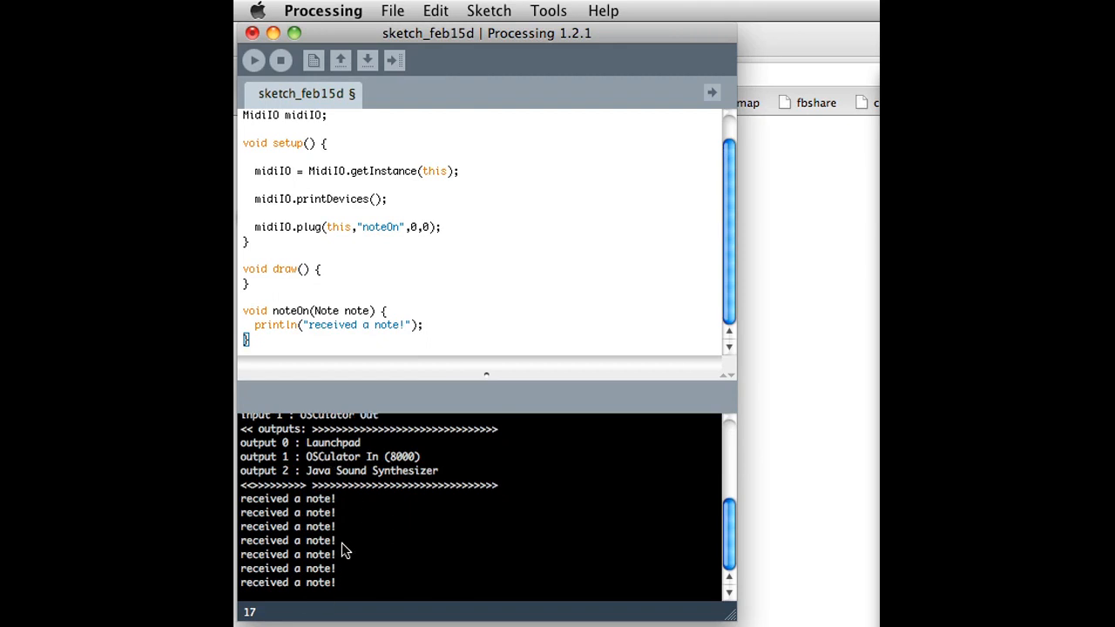
{"action": "scroll", "scroll_direction": "down", "scroll_amount": 3}
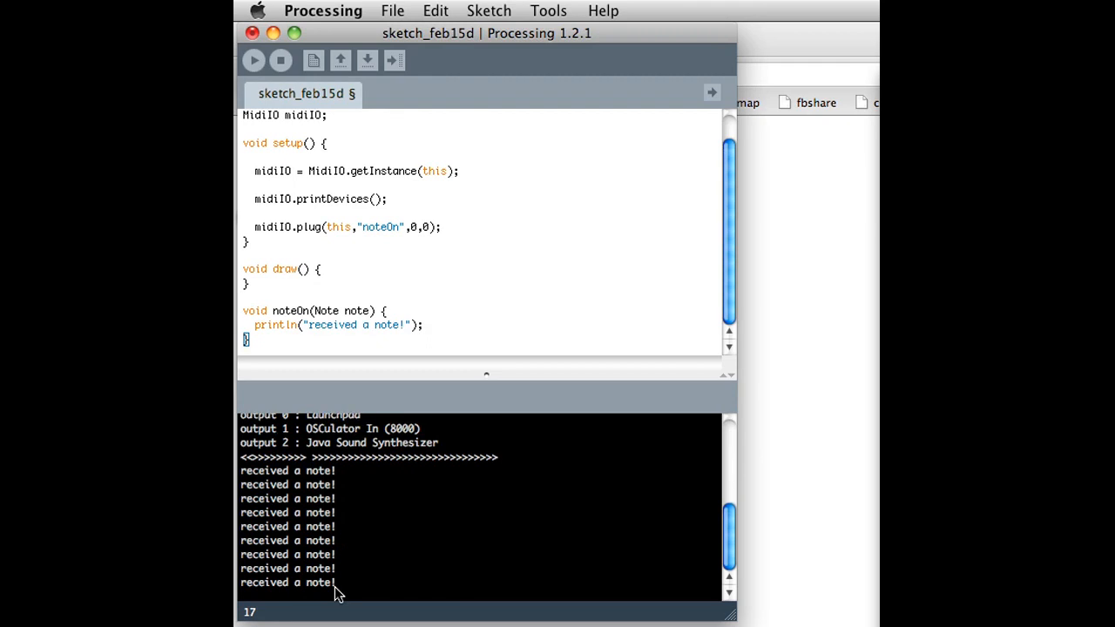
{"action": "mouse_move", "coordinate": [458, 311]}
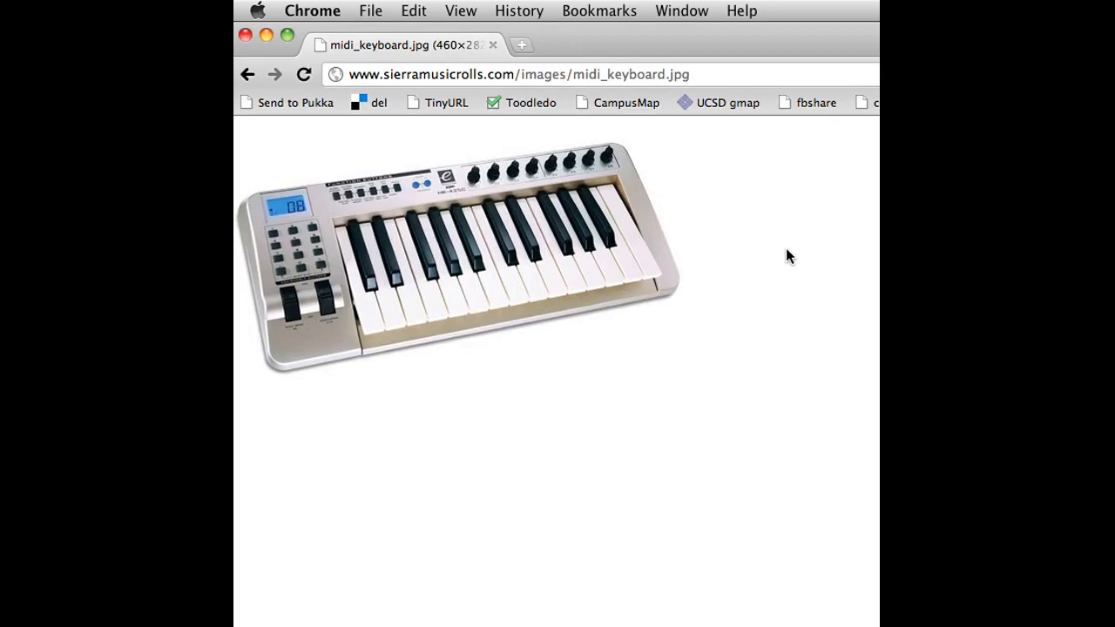
{"action": "mouse_move", "coordinate": [476, 326]}
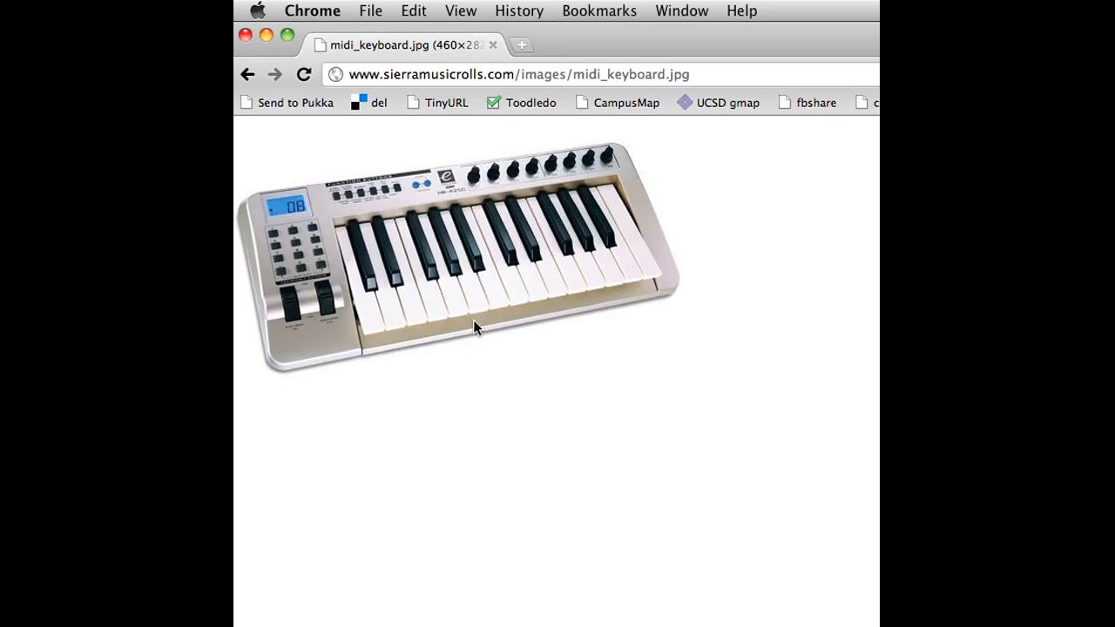
{"action": "mouse_move", "coordinate": [476, 296]}
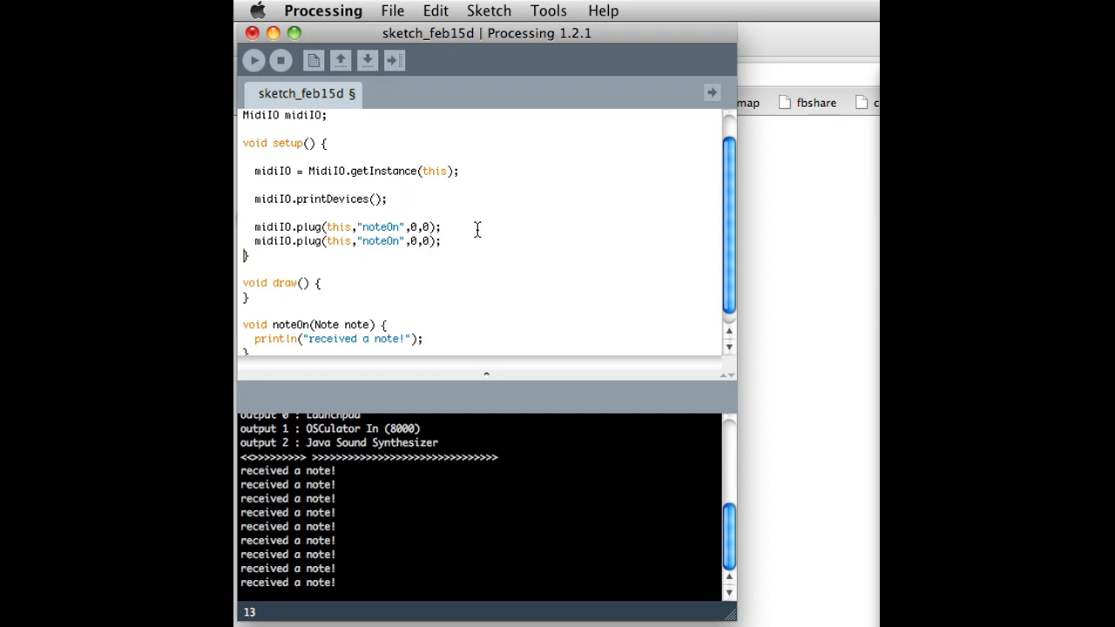
- Plug "noteOff" in setup, copy noteOn into a noteOff handler, and run the sketch
{"action": "left_click", "coordinate": [398, 247]}
{"action": "type", "text": "ff"}
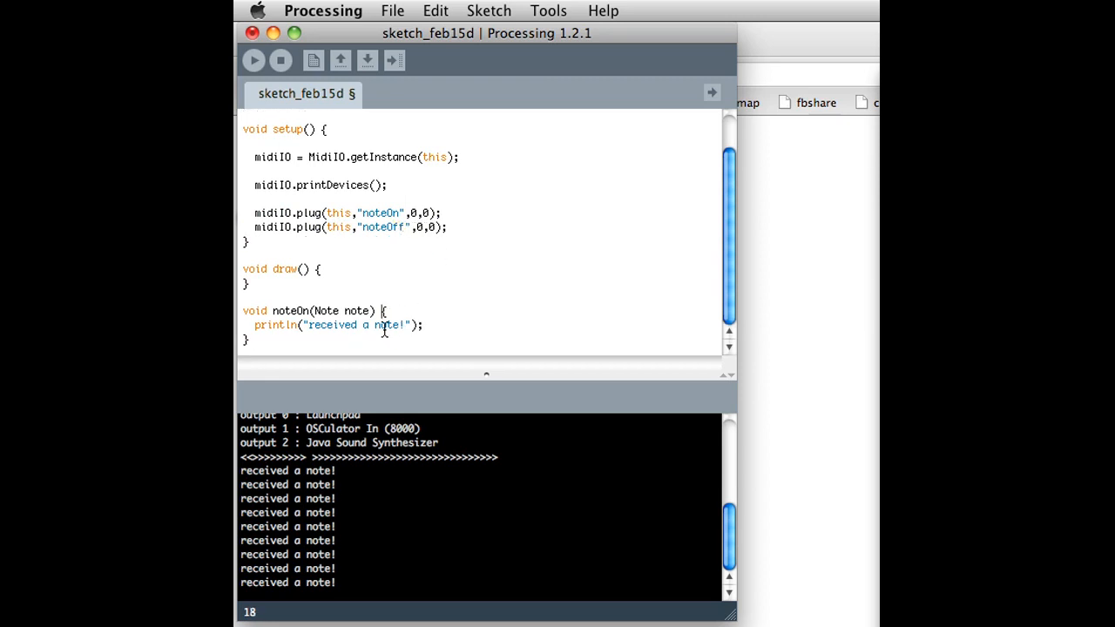
{"action": "left_click_drag", "start_coordinate": [244, 311], "coordinate": [424, 339]}
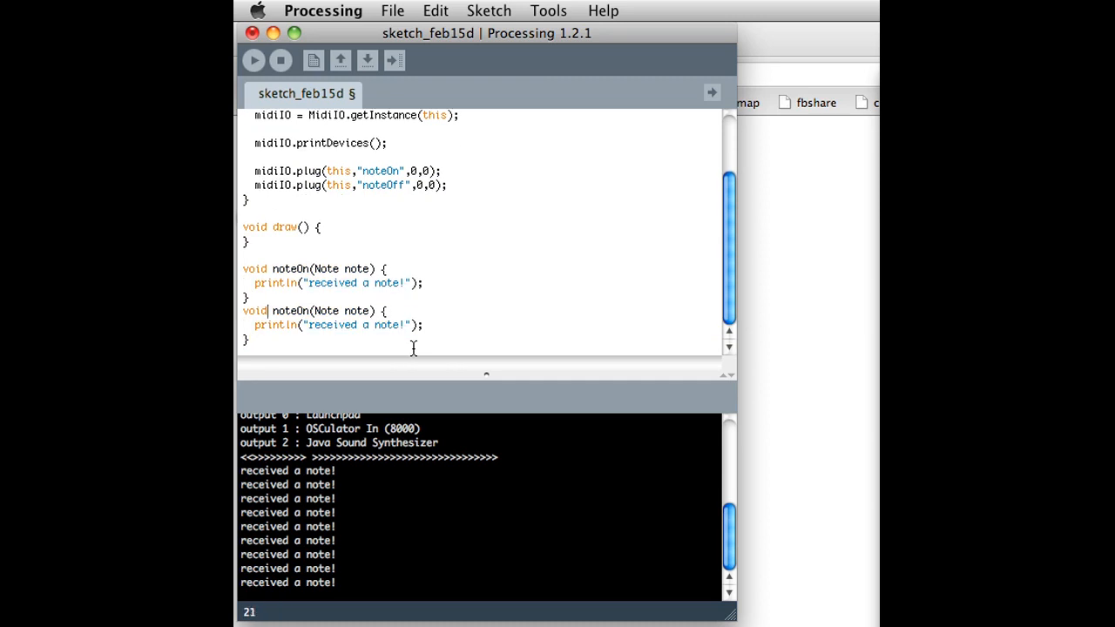
{"action": "type", "text": "Off"}
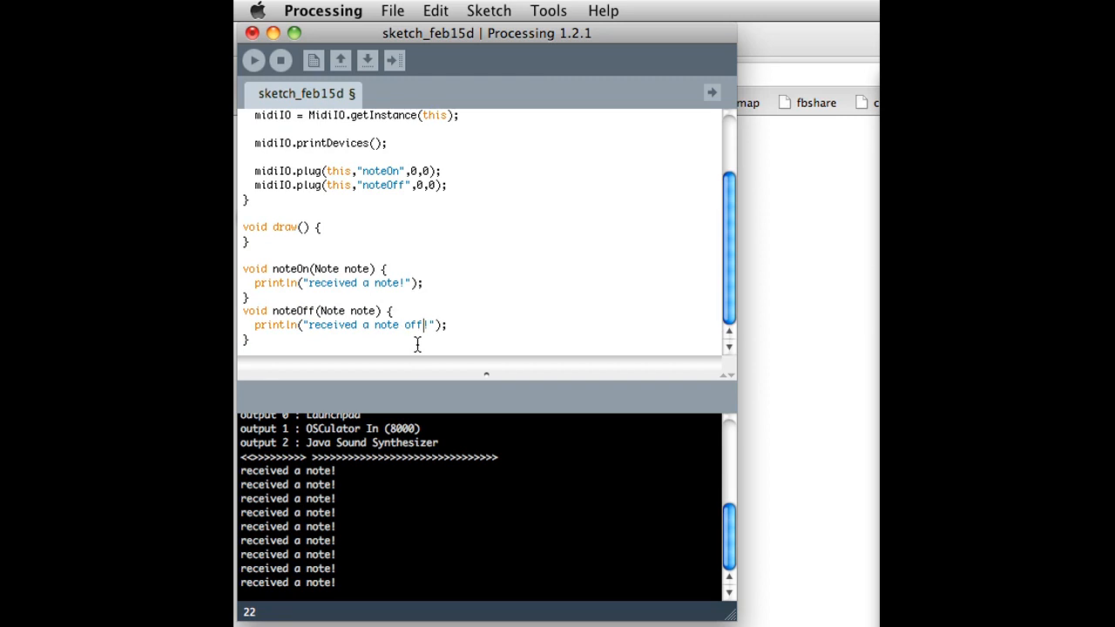
{"action": "left_click", "coordinate": [253, 60]}
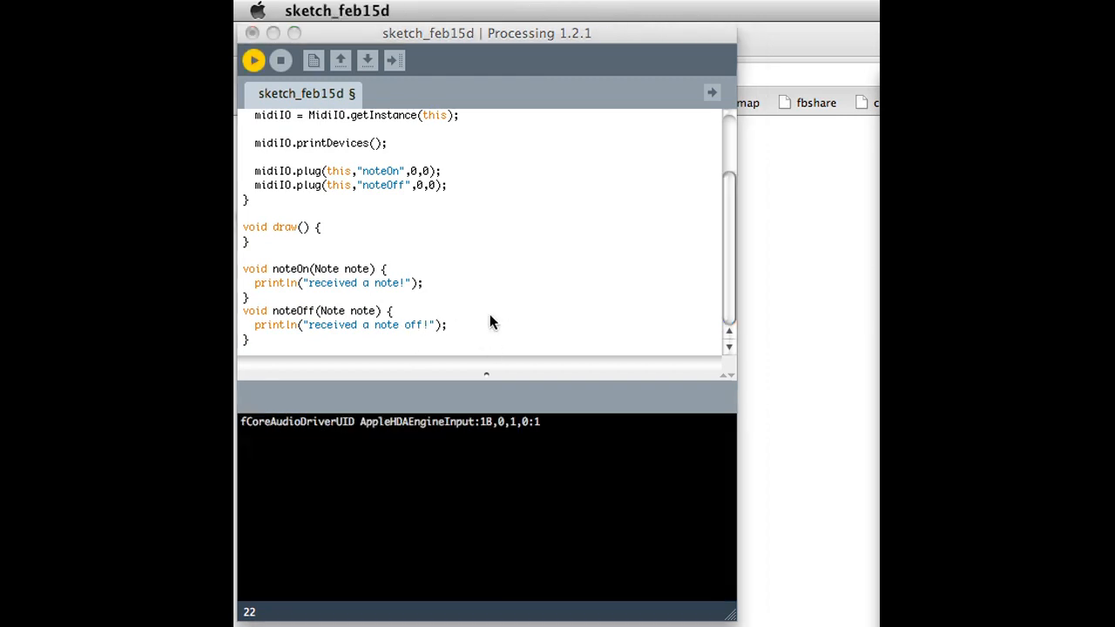
- Stop the sketch once the console alternates note-on and note-off messages
{"action": "left_click", "coordinate": [252, 59]}
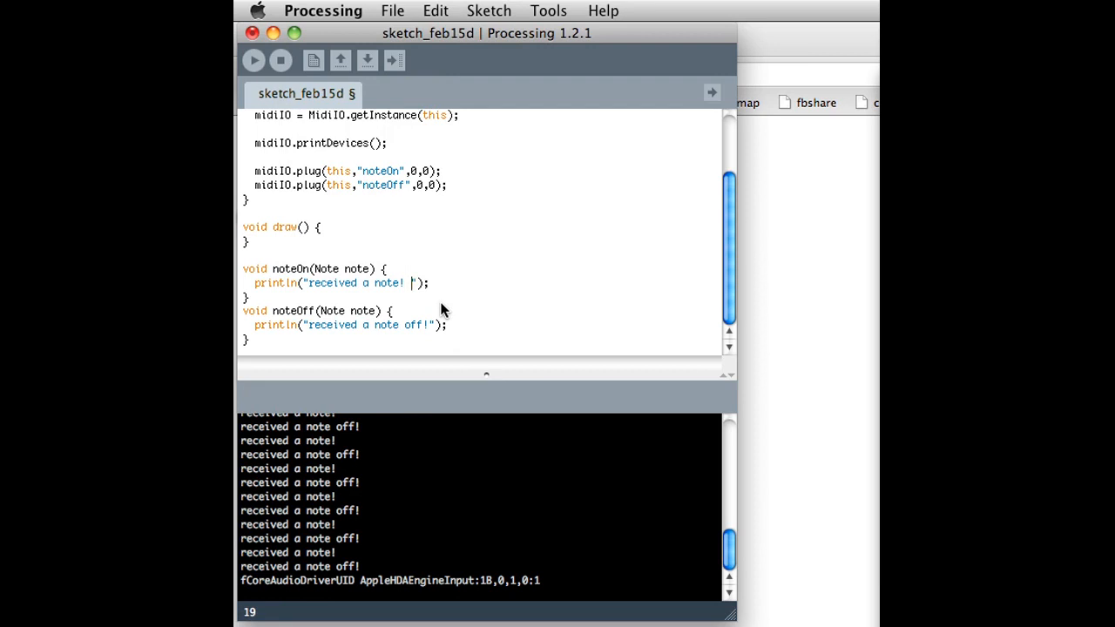
- Append " vel:" + note.getVelocity() + " pitch:" + note.getPitch() to noteOn's println, then run
{"action": "type", "text": "vel:"}
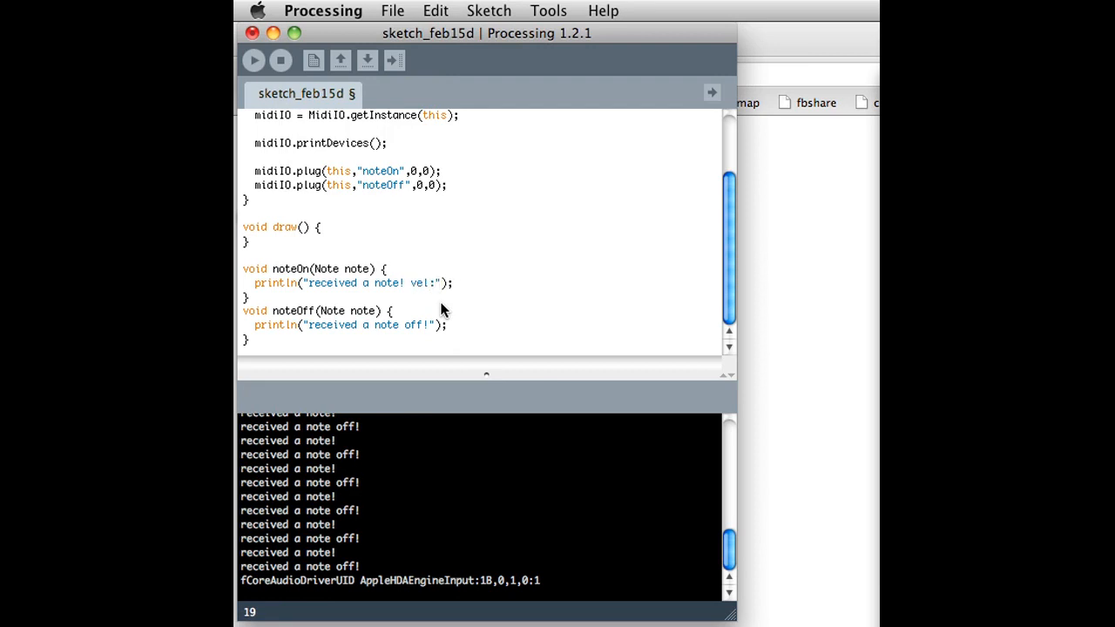
{"action": "type", "text": "+ note"}
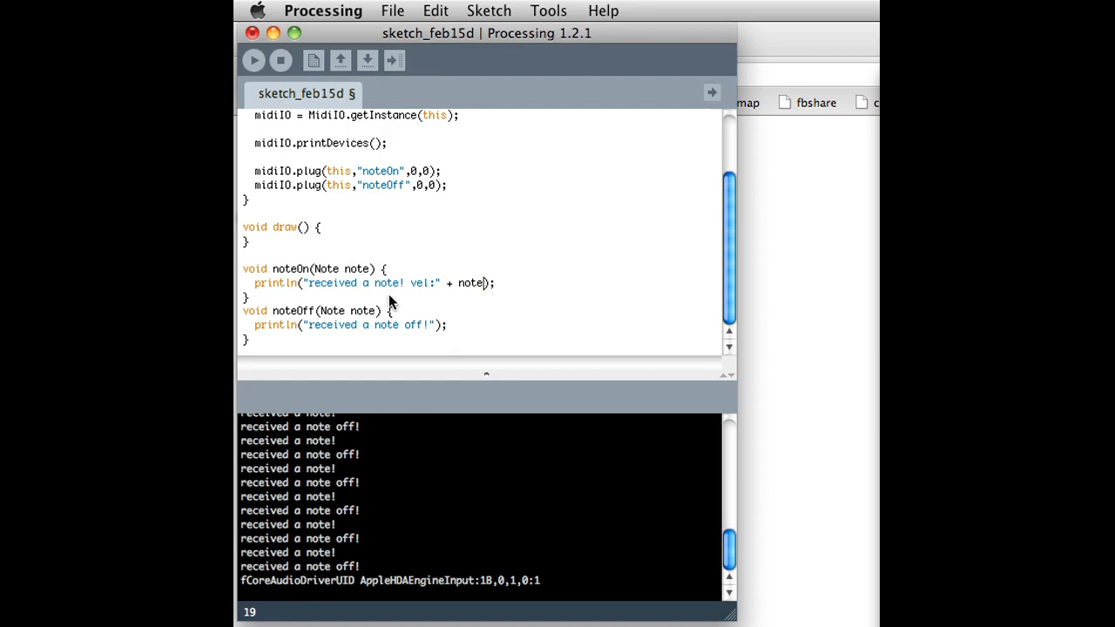
{"action": "type", "text": ".g"}
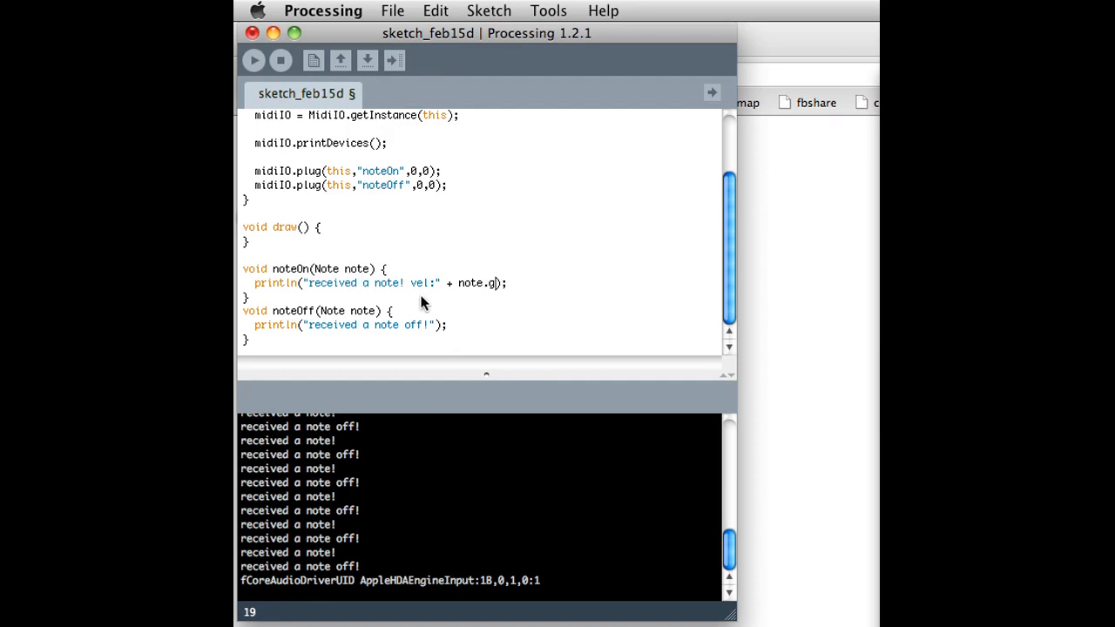
{"action": "type", "text": "etVelocity() +"}
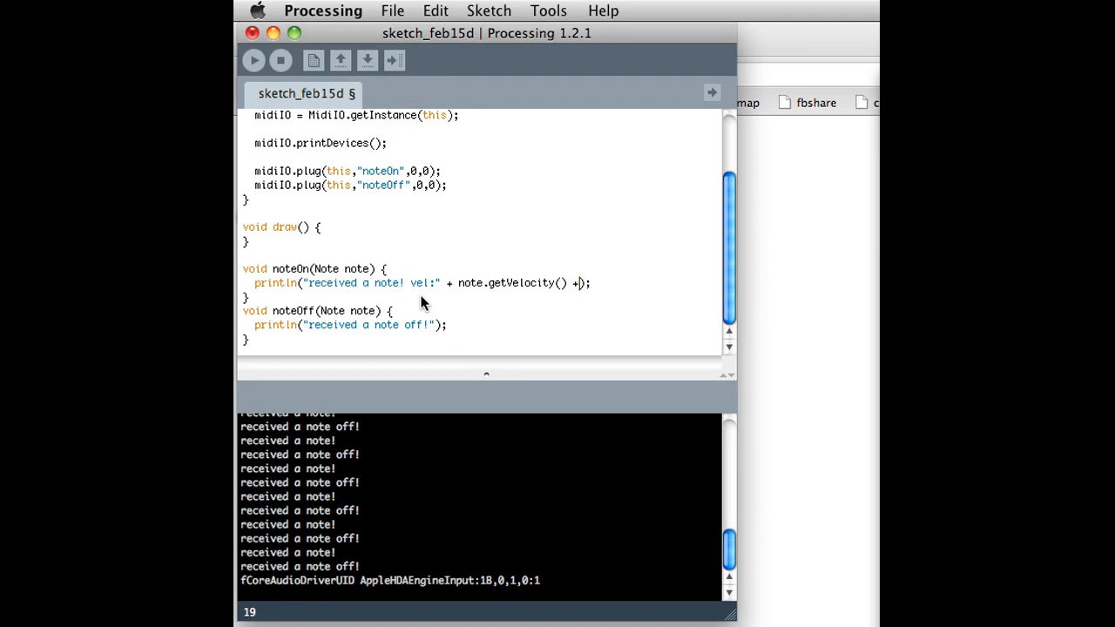
{"action": "type", "text": "pitch"}
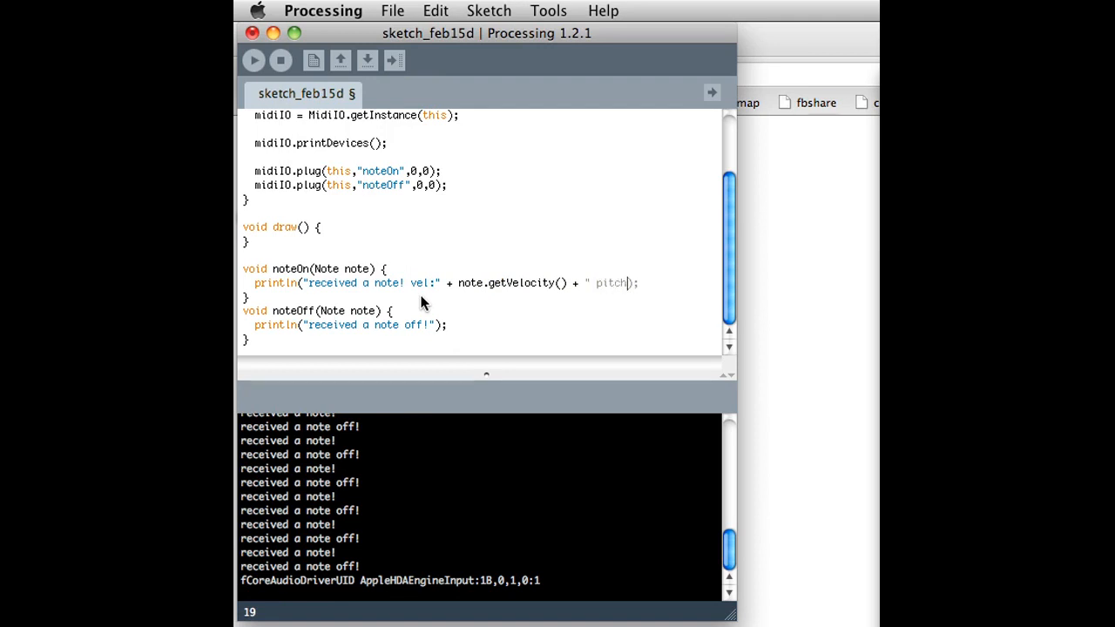
{"action": "type", "text": ":\""}
{"action": "type", "text": "+ note.getPitch());"}
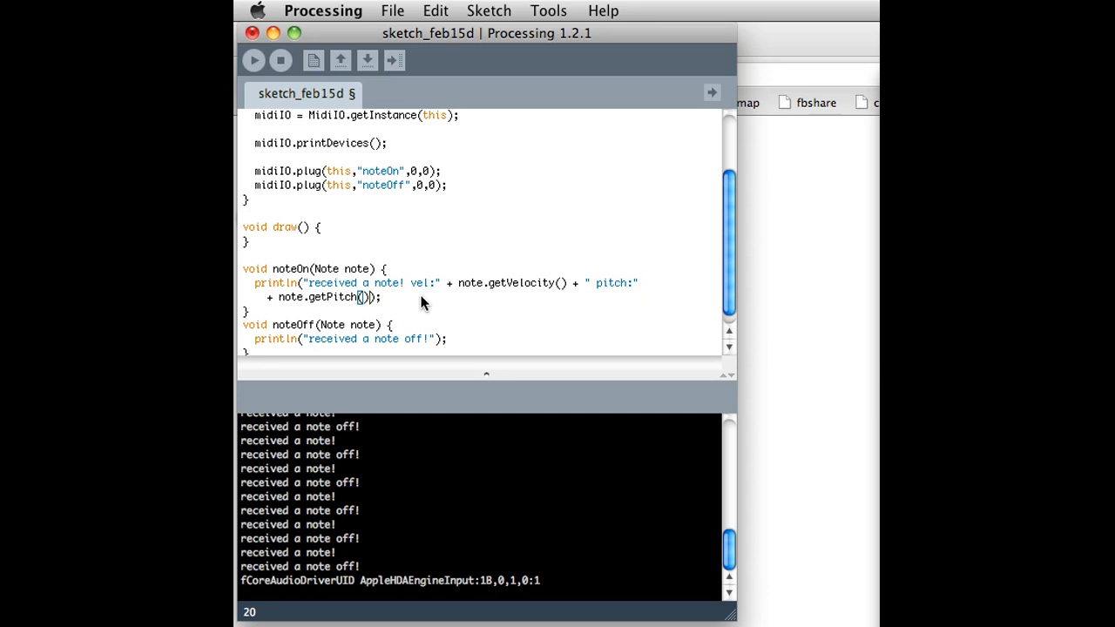
{"action": "left_click", "coordinate": [252, 60]}
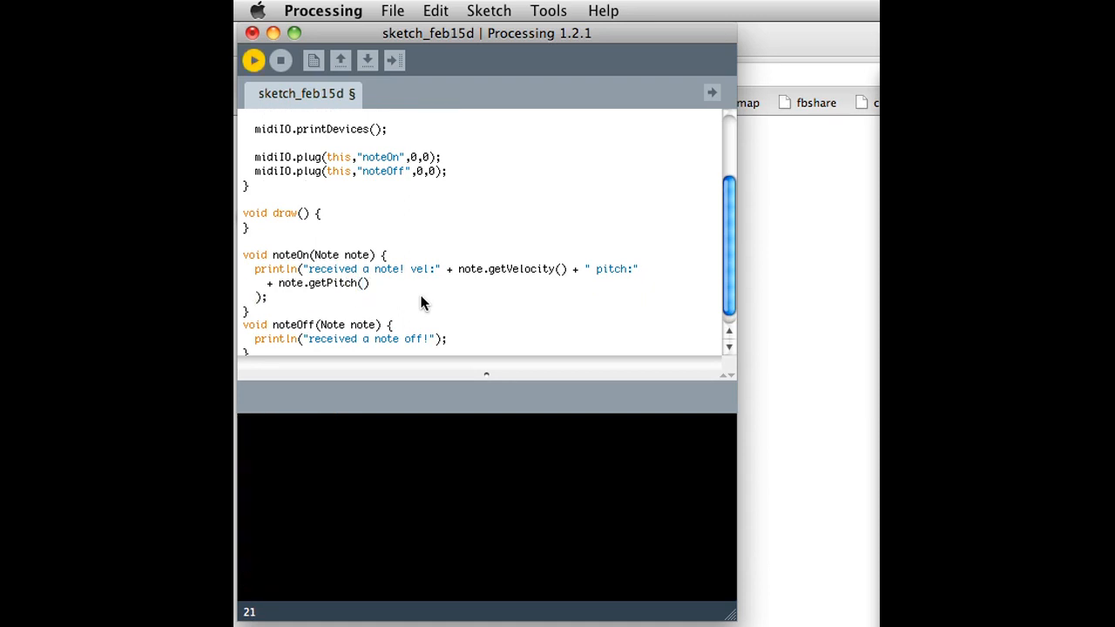
- Close the sketch after the console logs "received a note! vel:127 pitch:69" with note-offs
{"action": "left_click", "coordinate": [253, 59]}
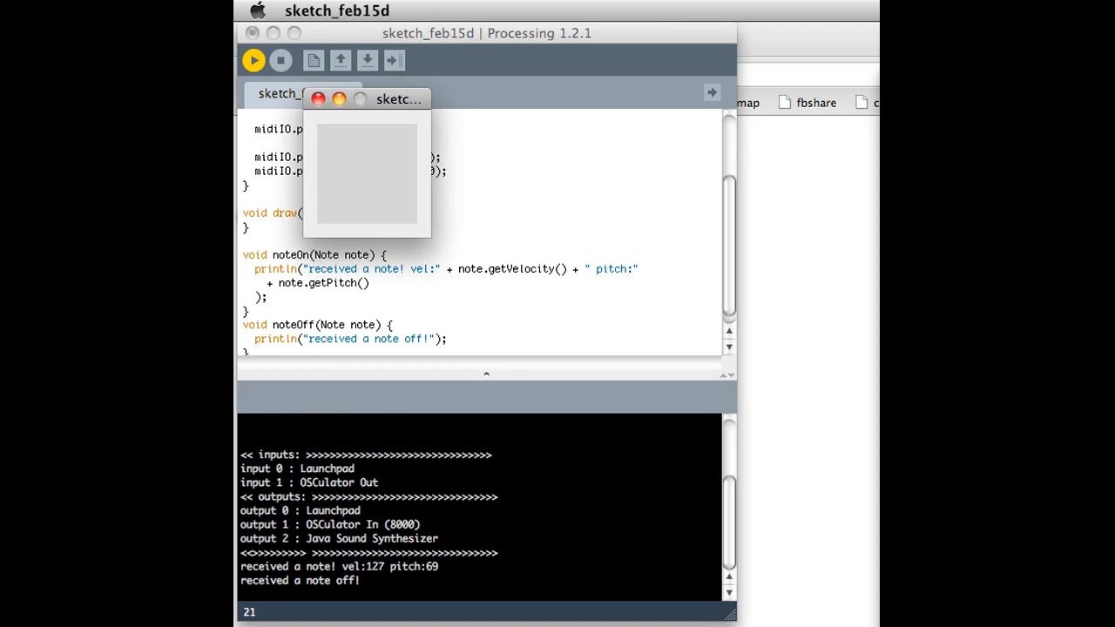
{"action": "mouse_move", "coordinate": [437, 576]}
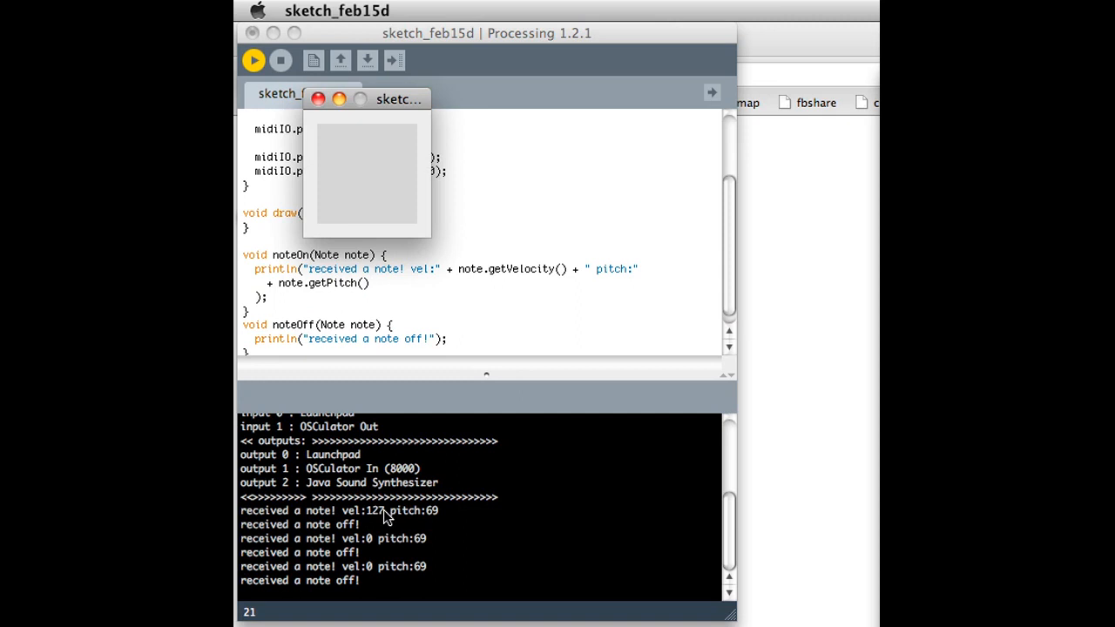
{"action": "mouse_move", "coordinate": [376, 523]}
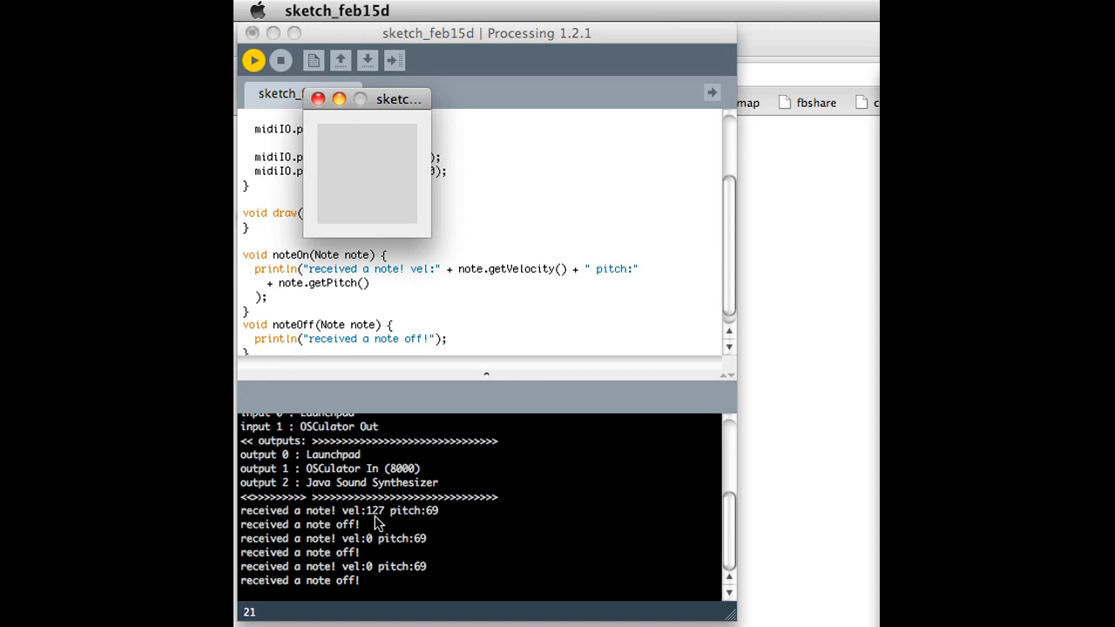
{"action": "mouse_move", "coordinate": [386, 521]}
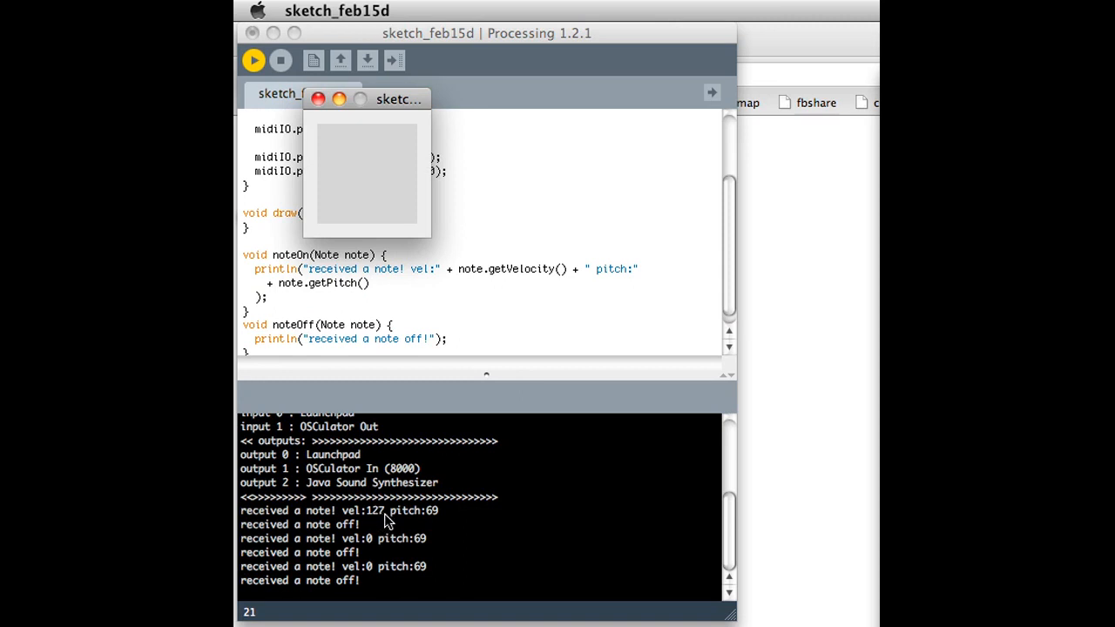
{"action": "mouse_move", "coordinate": [391, 519]}
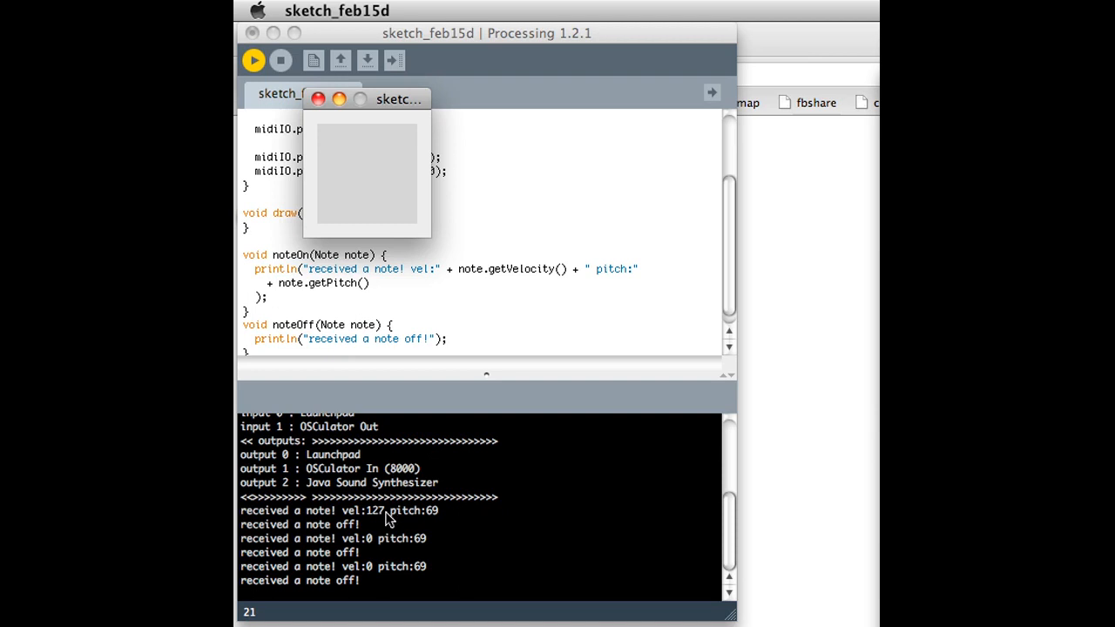
{"action": "mouse_move", "coordinate": [380, 521]}
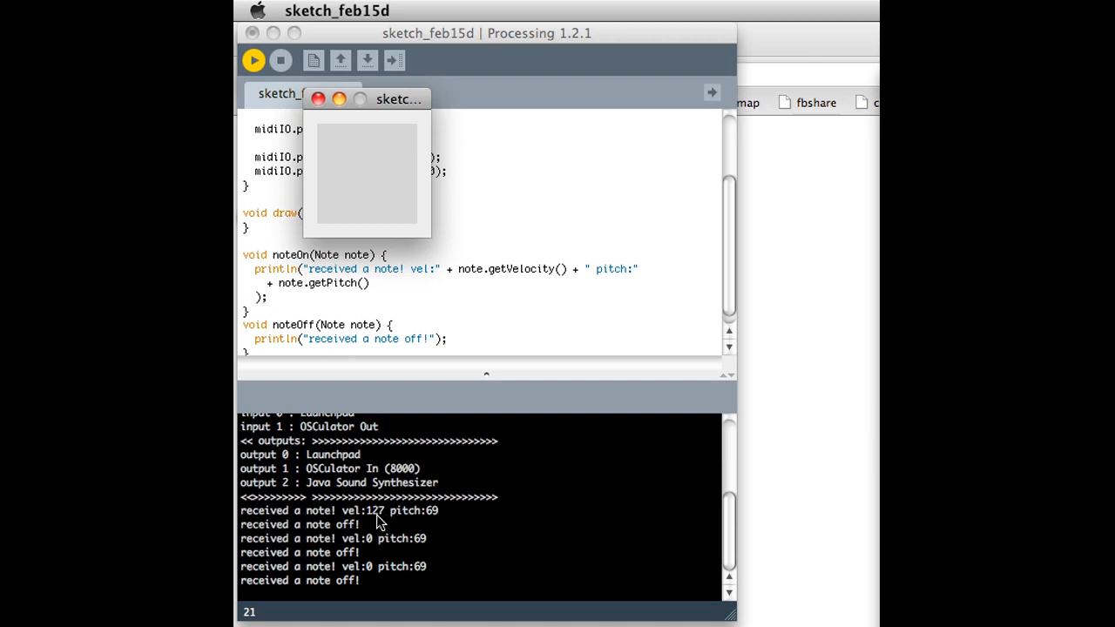
{"action": "mouse_move", "coordinate": [429, 519]}
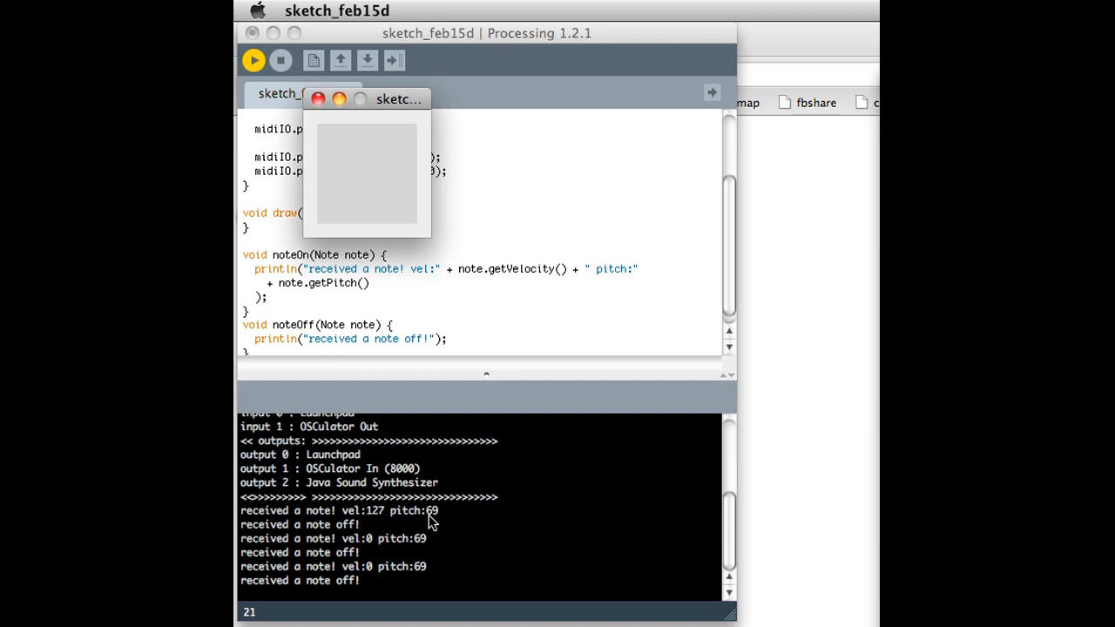
{"action": "mouse_move", "coordinate": [447, 520]}
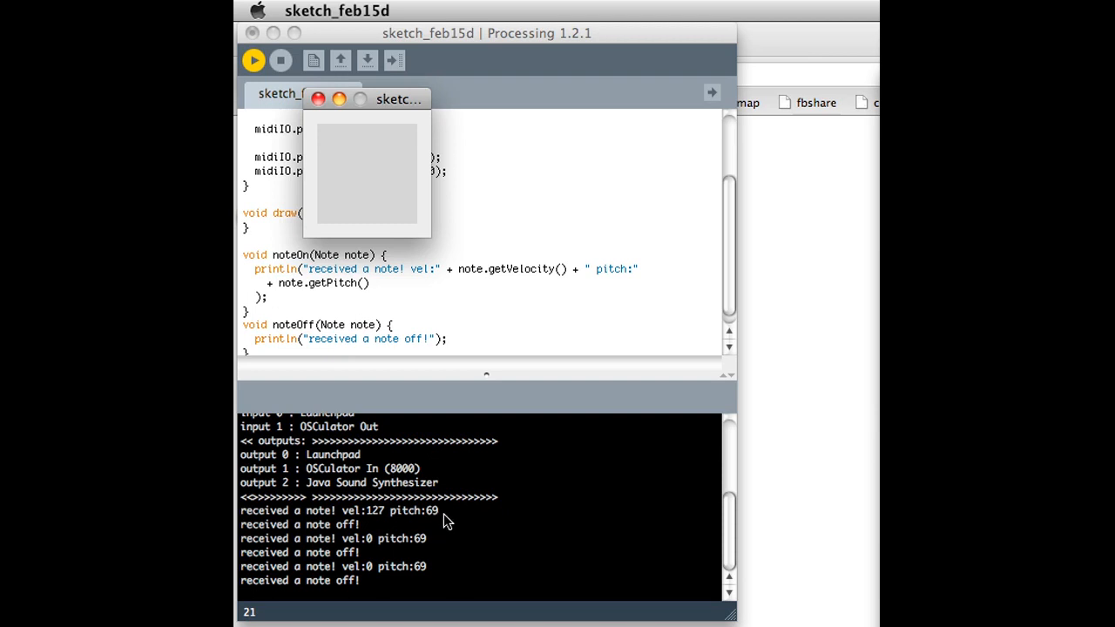
{"action": "mouse_move", "coordinate": [535, 265]}
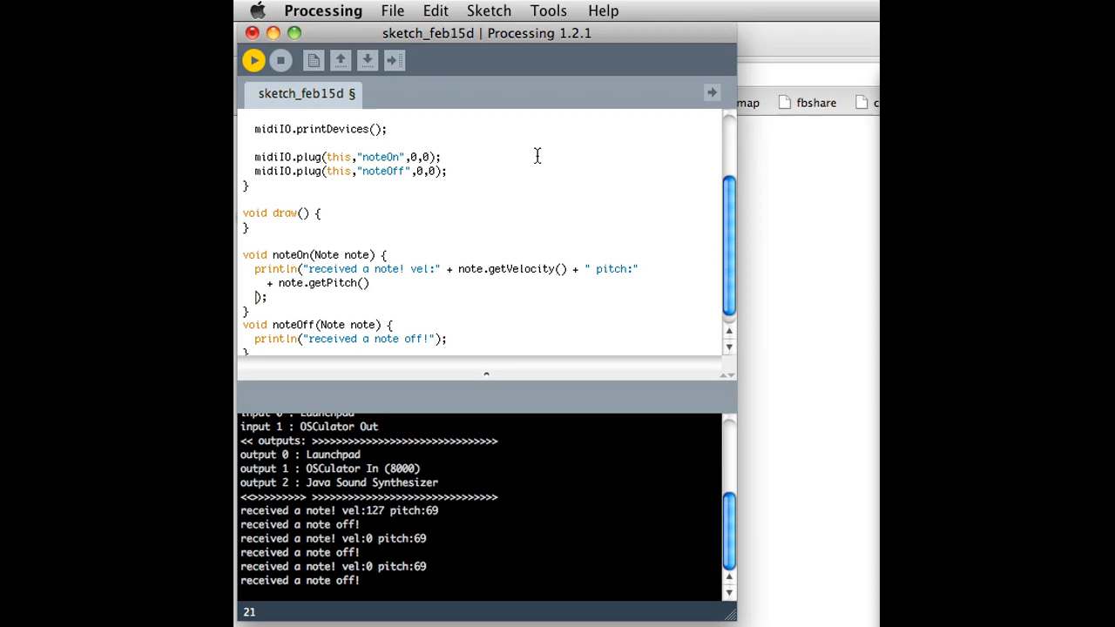
{"action": "mouse_move", "coordinate": [471, 293]}
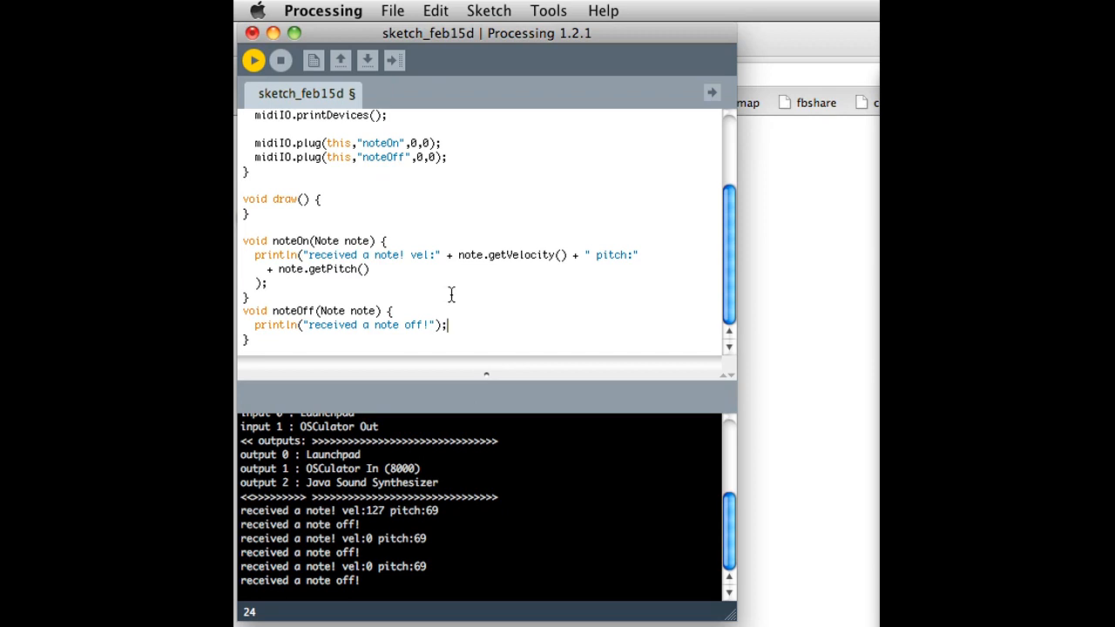
{"action": "mouse_move", "coordinate": [281, 61]}
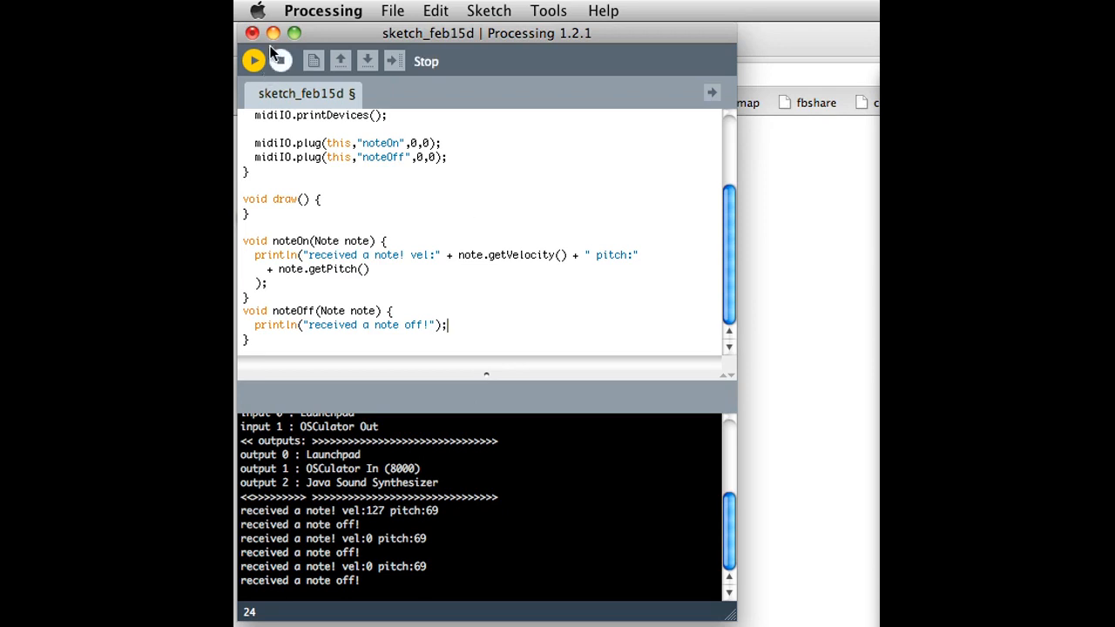
- Stop the running sketch from the Processing toolbar
{"action": "left_click", "coordinate": [253, 61]}
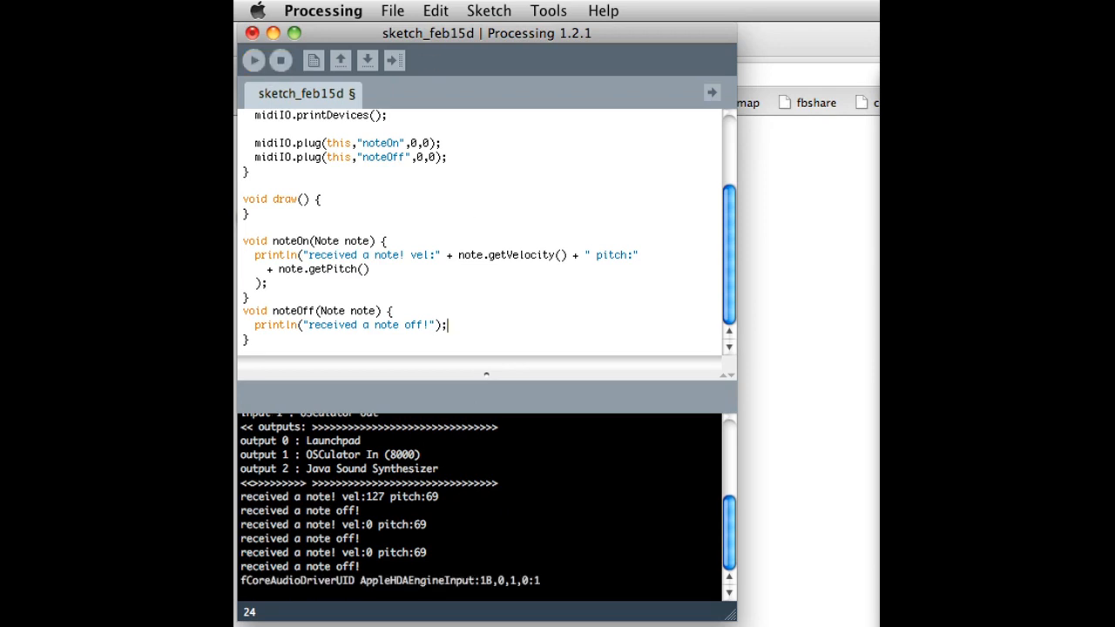